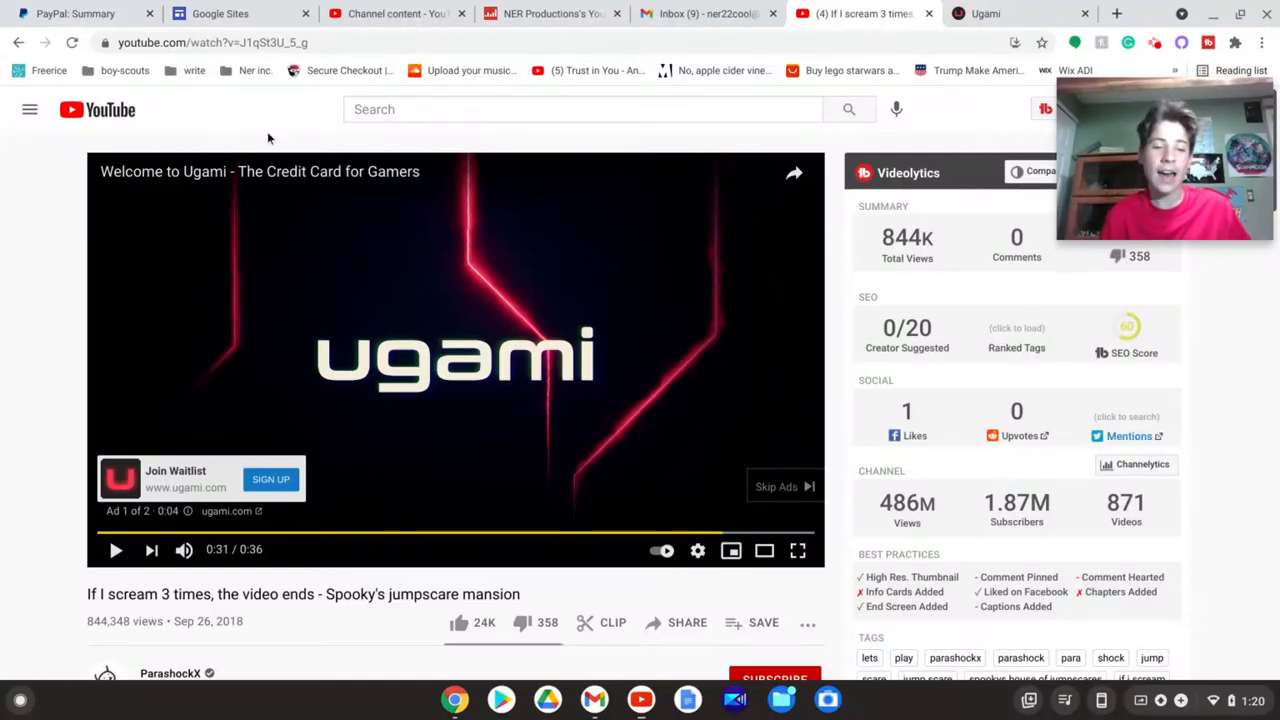
{"action": "mouse_move", "coordinate": [320, 482]}
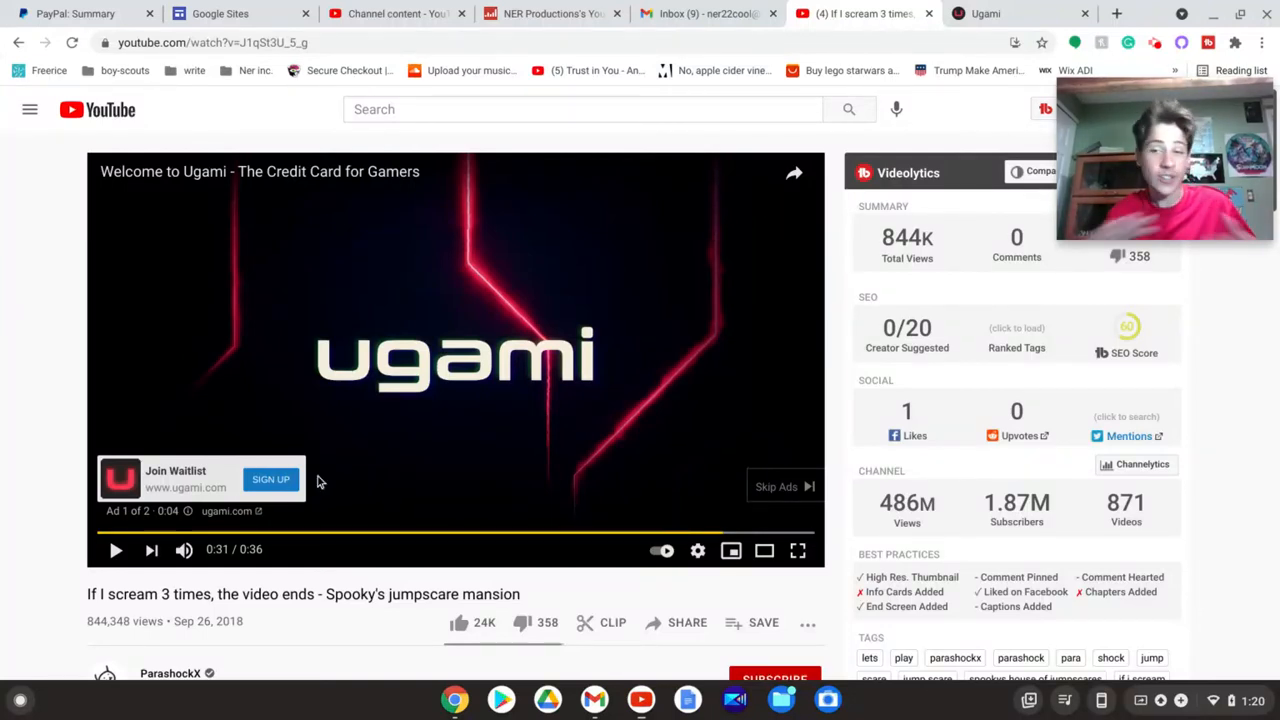
{"action": "mouse_move", "coordinate": [184, 232]}
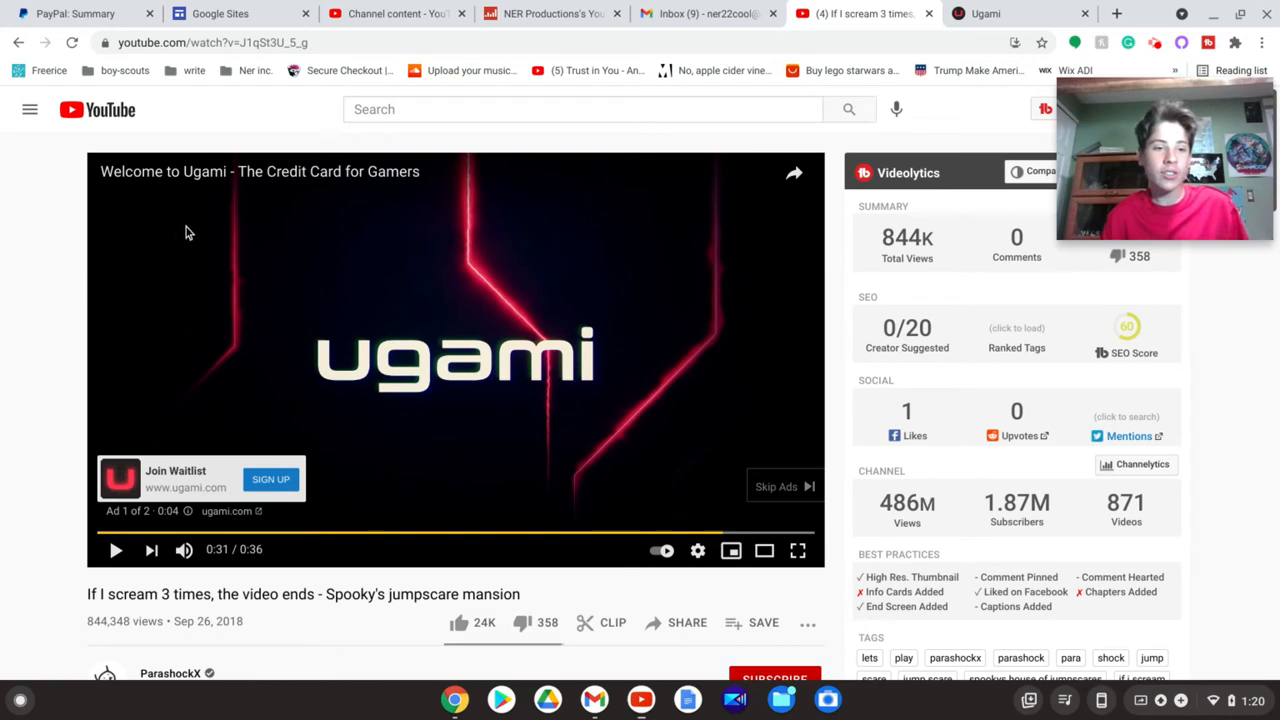
{"action": "mouse_move", "coordinate": [448, 384]}
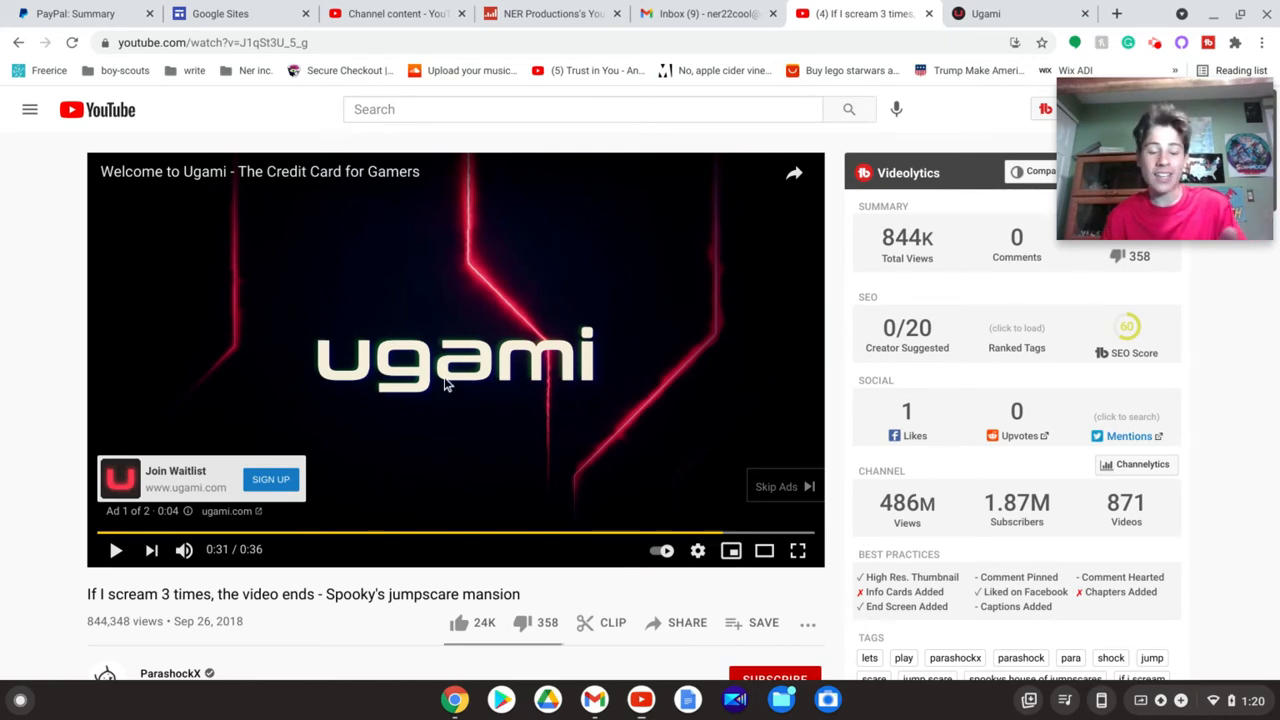
{"action": "mouse_move", "coordinate": [320, 228]}
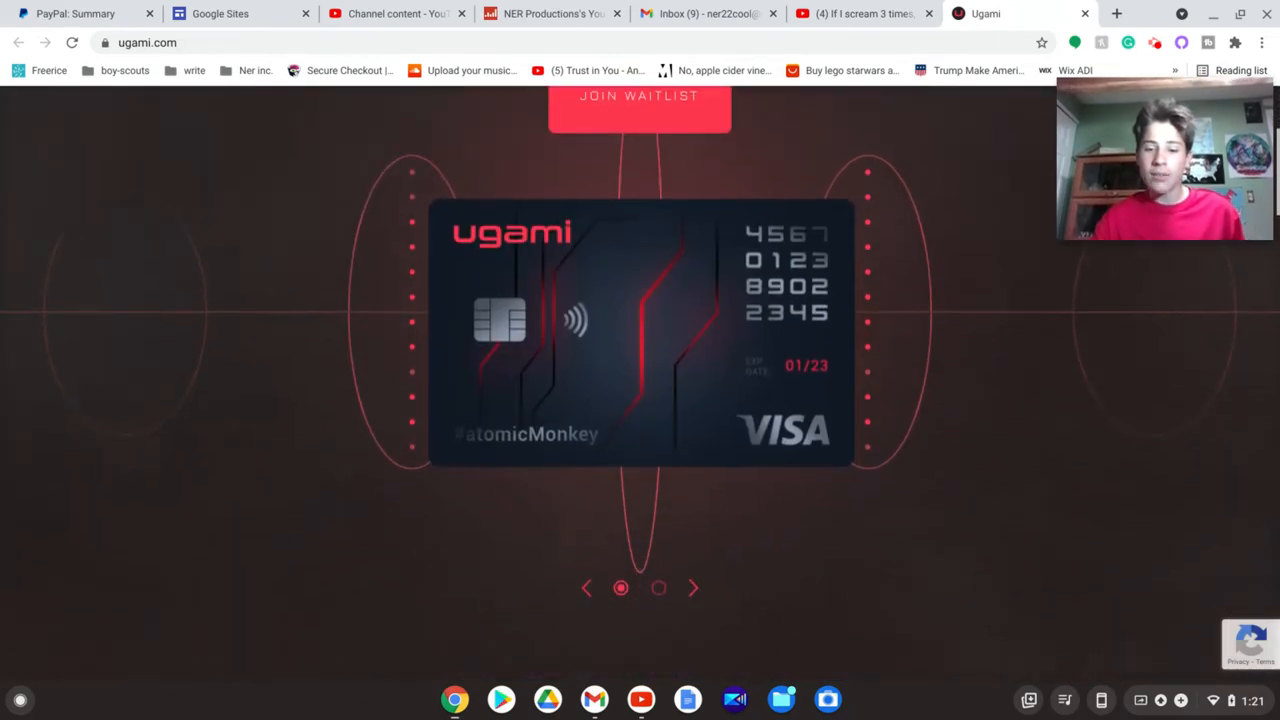
{"action": "scroll", "scroll_direction": "down", "scroll_amount": 3}
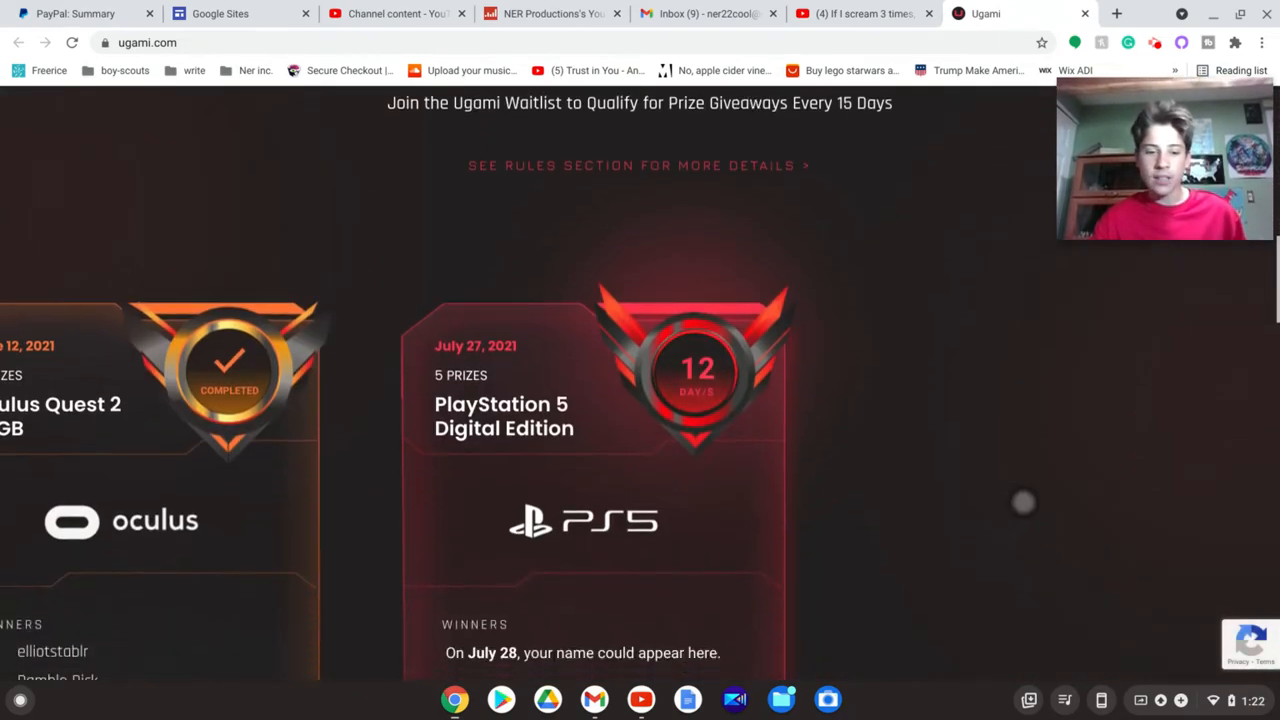
{"action": "scroll", "scroll_direction": "down", "scroll_amount": 3}
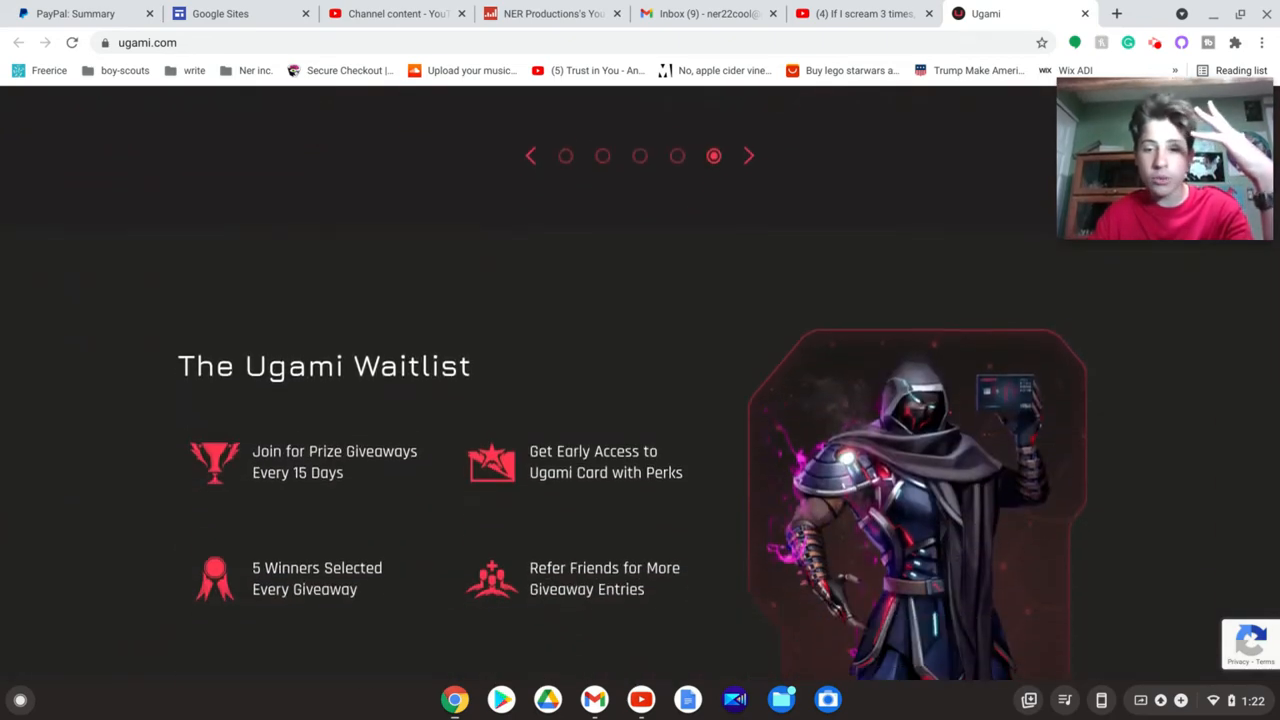
{"action": "scroll", "scroll_direction": "down", "scroll_amount": 3}
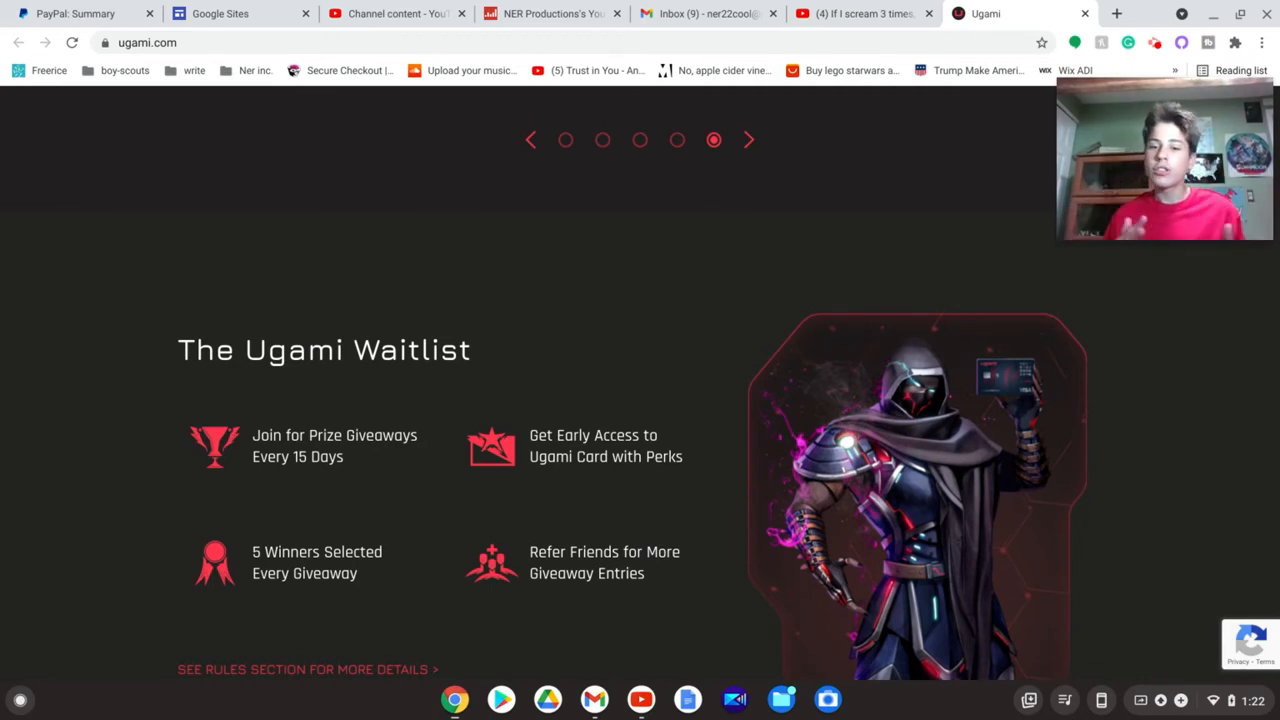
{"action": "scroll", "scroll_direction": "up", "scroll_amount": 3}
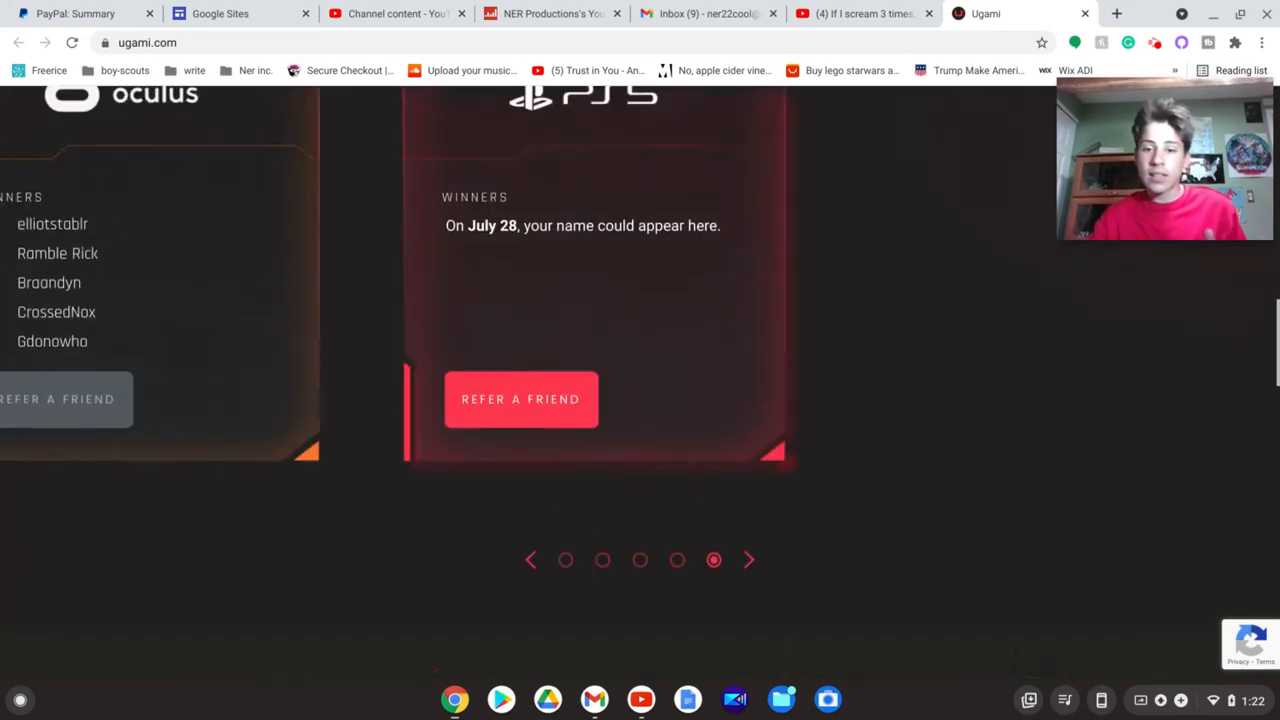
{"action": "scroll", "scroll_direction": "down", "scroll_amount": 3}
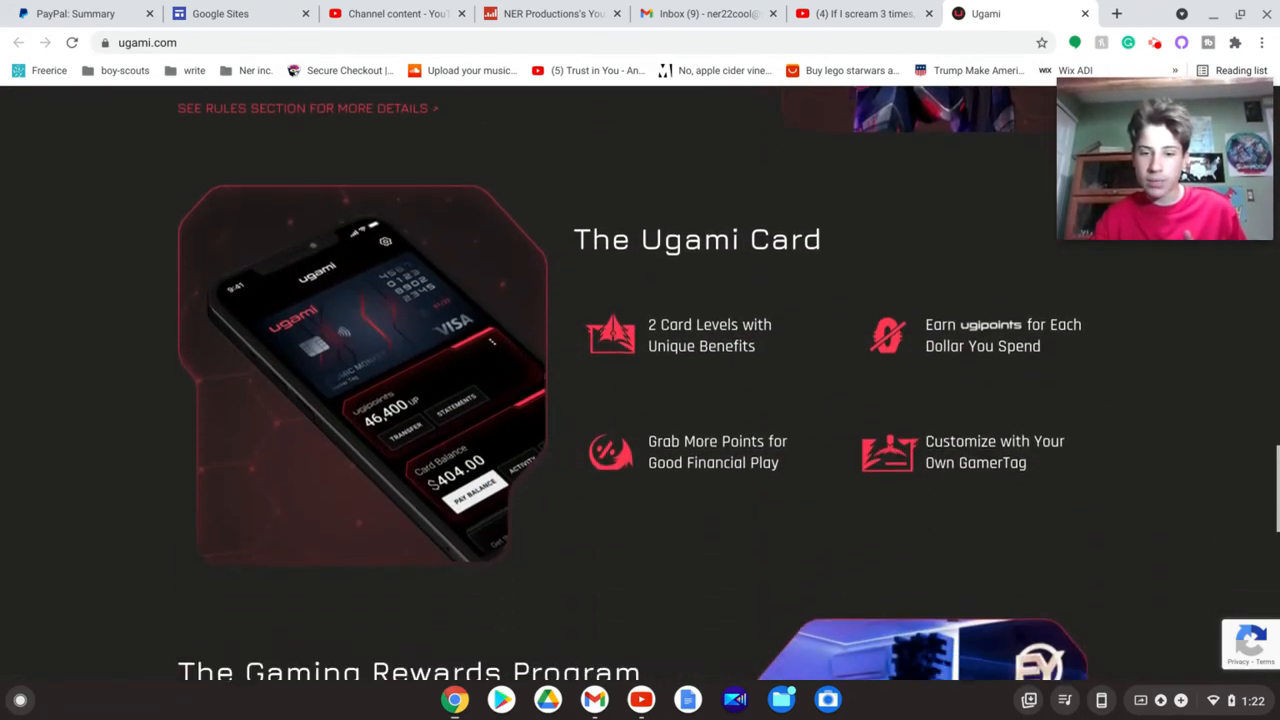
{"action": "scroll", "scroll_direction": "down", "scroll_amount": 3}
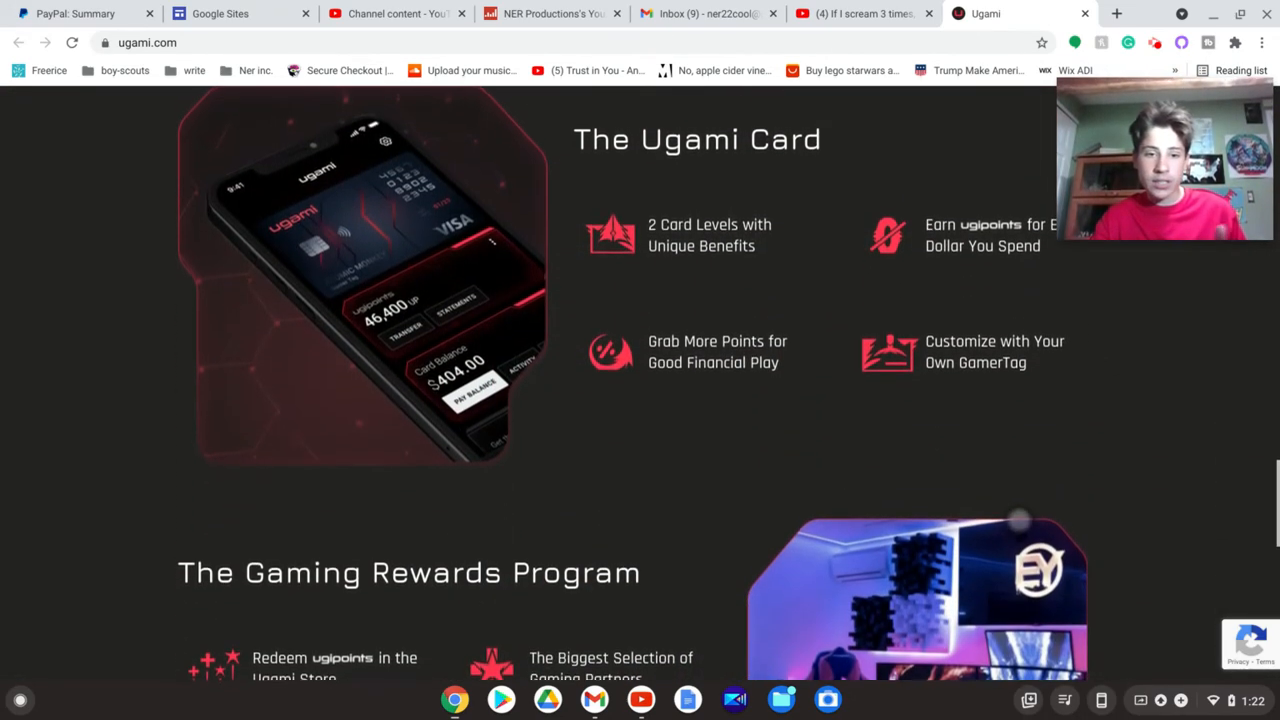
{"action": "scroll", "scroll_direction": "down", "scroll_amount": 3}
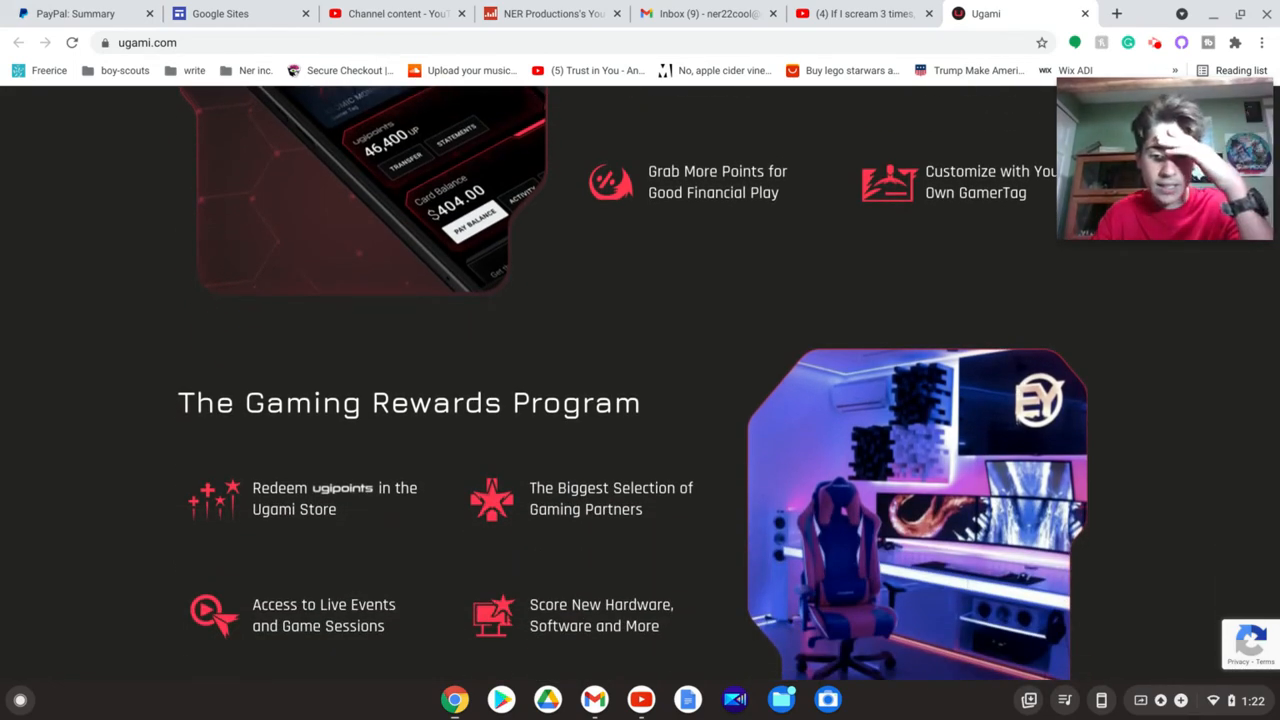
{"action": "scroll", "scroll_direction": "down", "scroll_amount": 3}
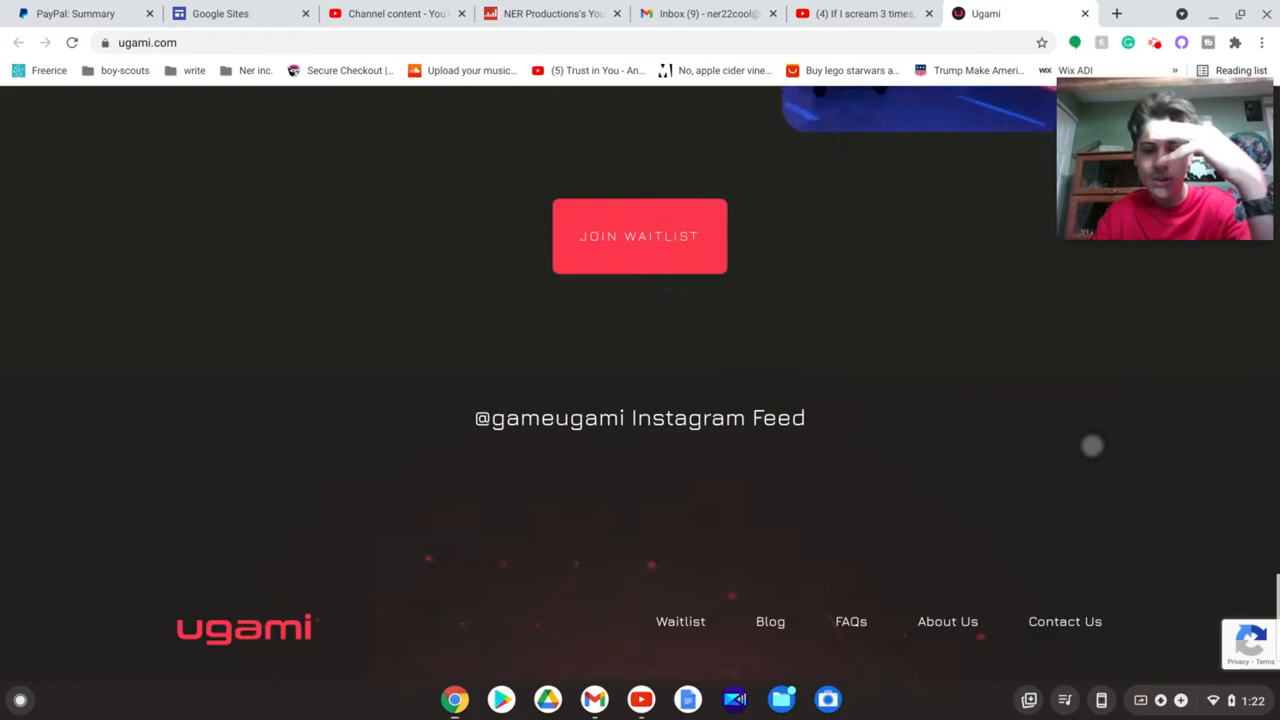
{"action": "scroll", "scroll_direction": "up", "scroll_amount": 3}
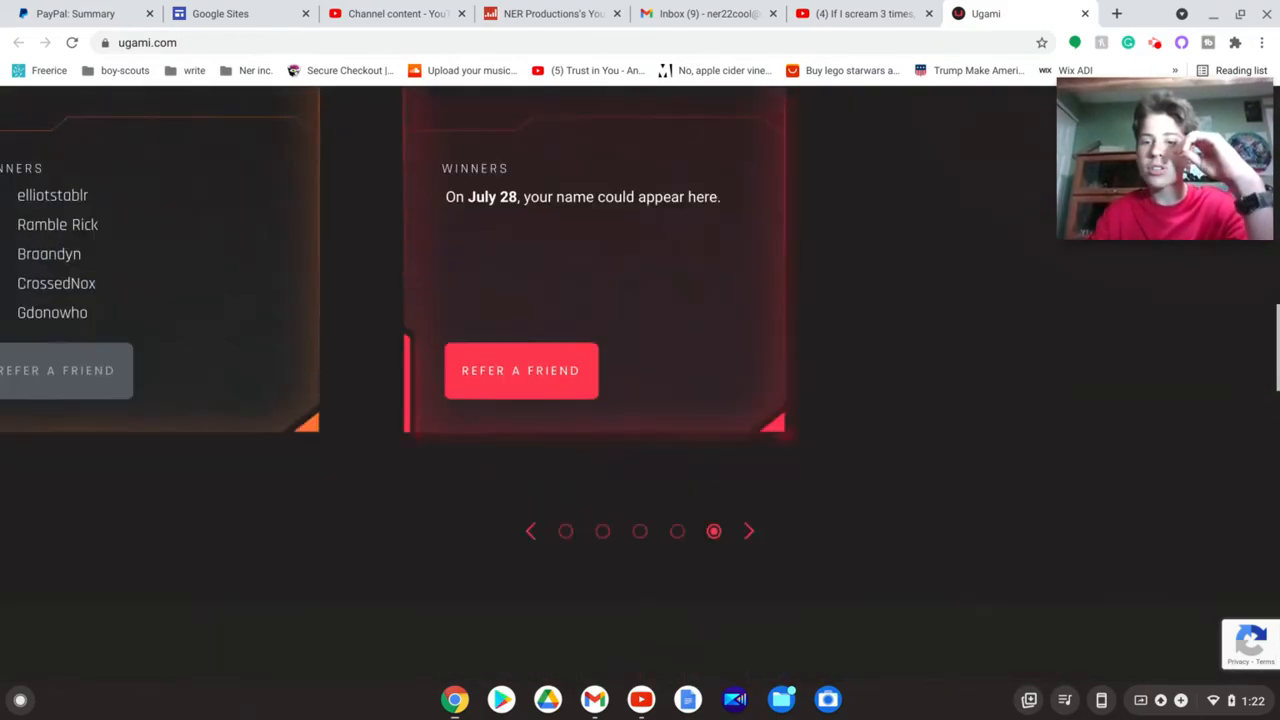
{"action": "scroll", "scroll_direction": "up", "scroll_amount": 3}
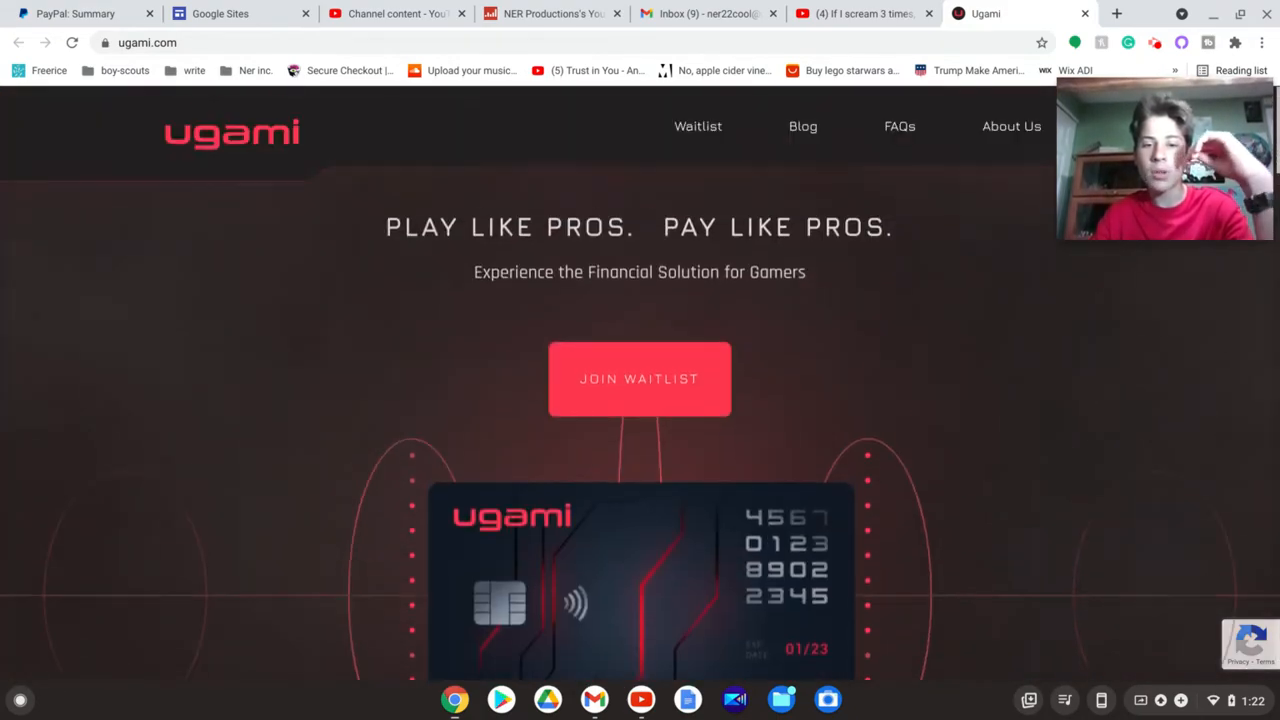
- Scroll around the card graphic to the Win While You Wait section with Oculus Quest 2 and PlayStation 5 prizes
{"action": "scroll", "scroll_direction": "down", "scroll_amount": 3}
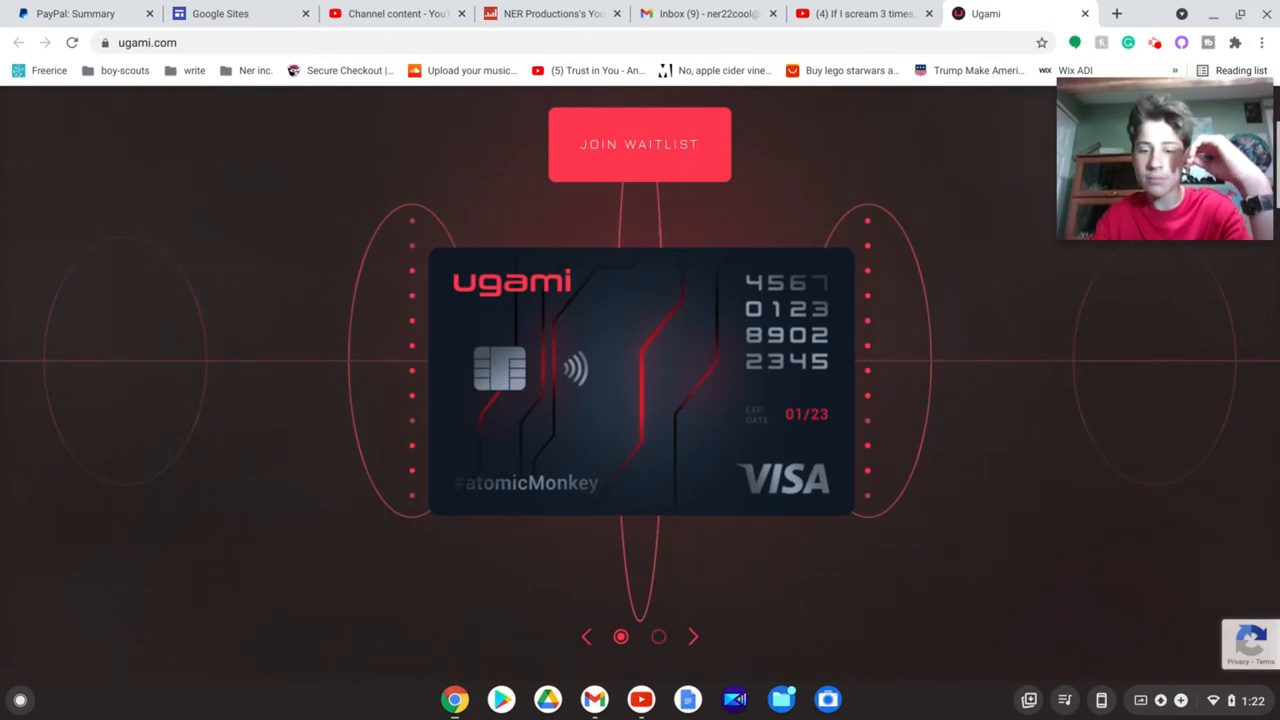
{"action": "left_click", "coordinate": [692, 636]}
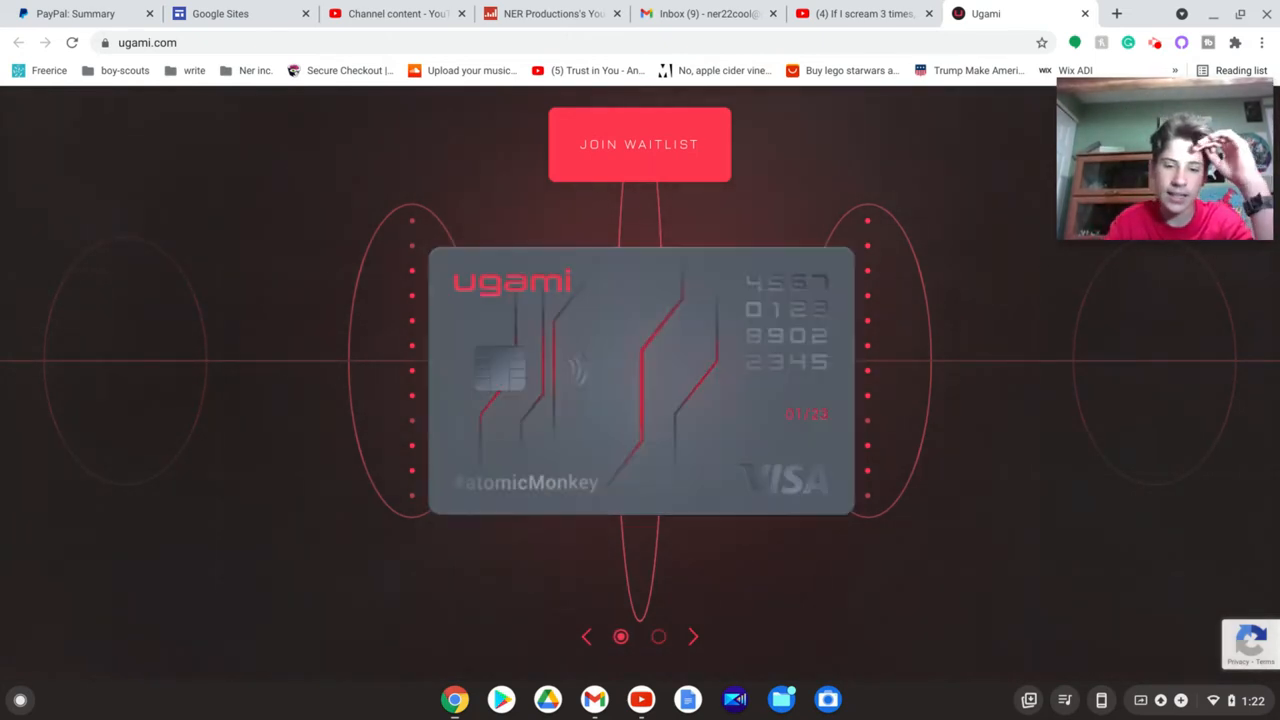
{"action": "scroll", "scroll_direction": "up", "scroll_amount": 3}
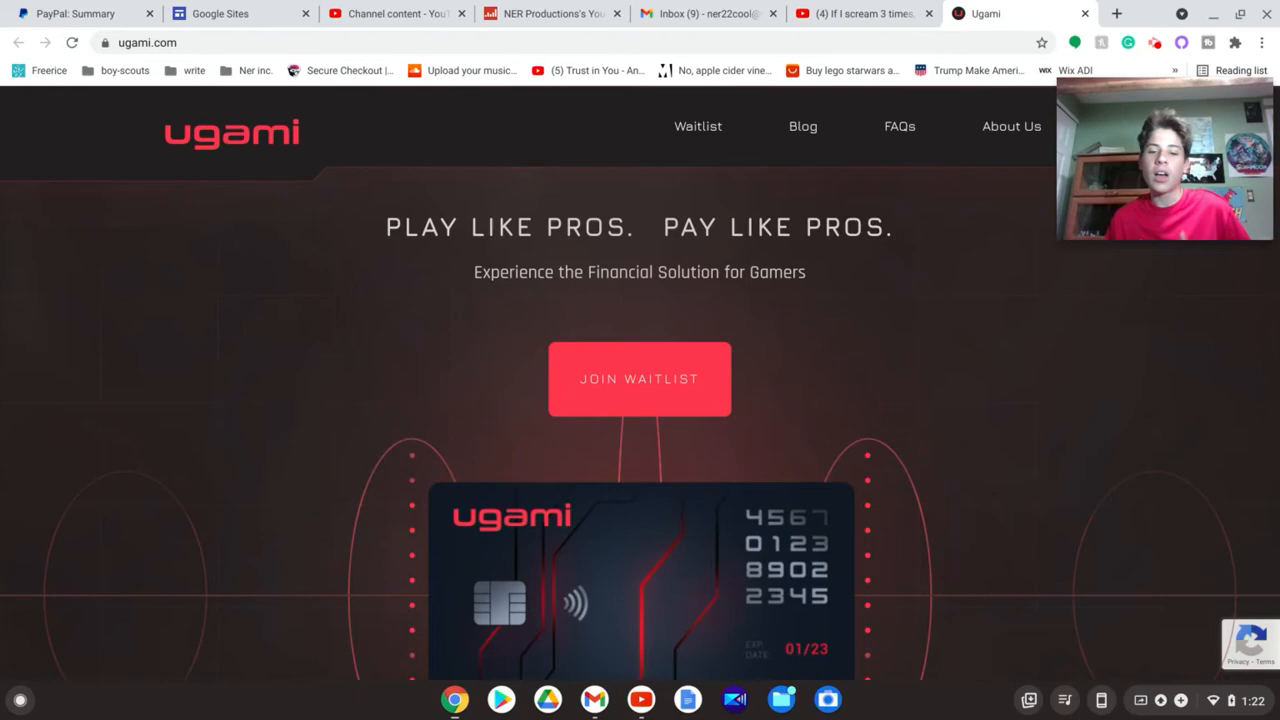
{"action": "scroll", "scroll_direction": "down", "scroll_amount": 3}
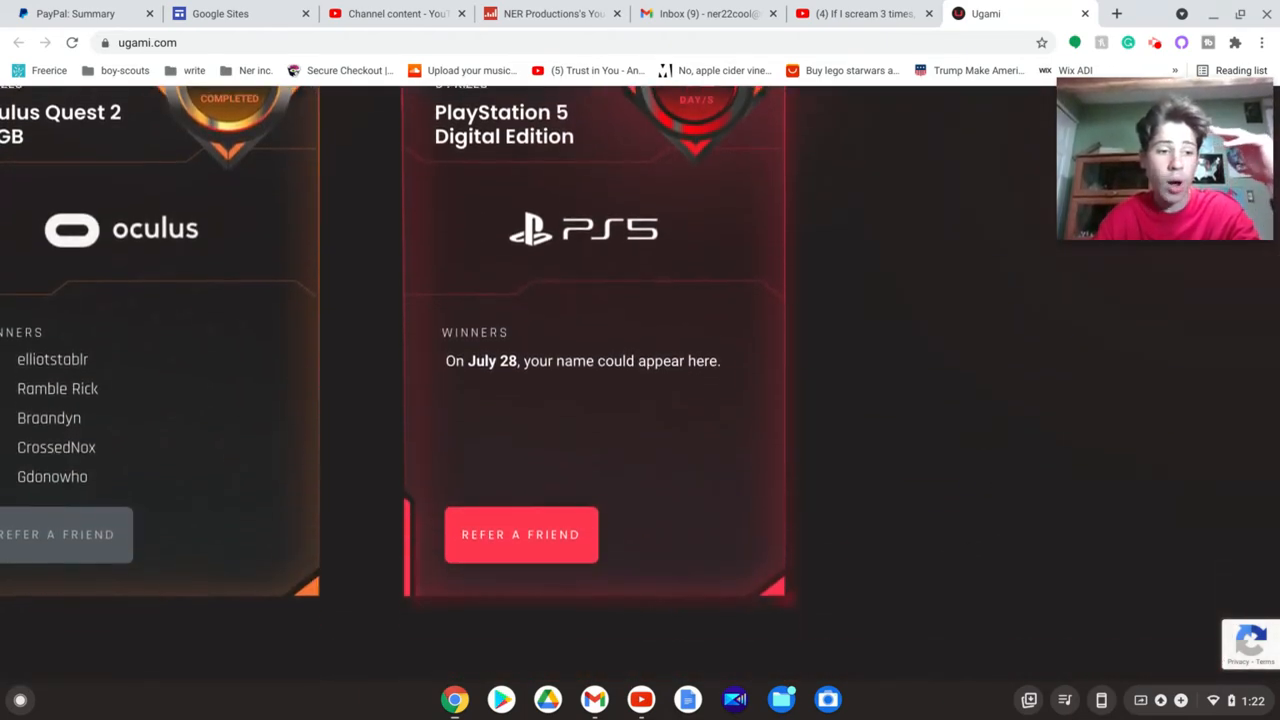
{"action": "scroll", "scroll_direction": "up", "scroll_amount": 3}
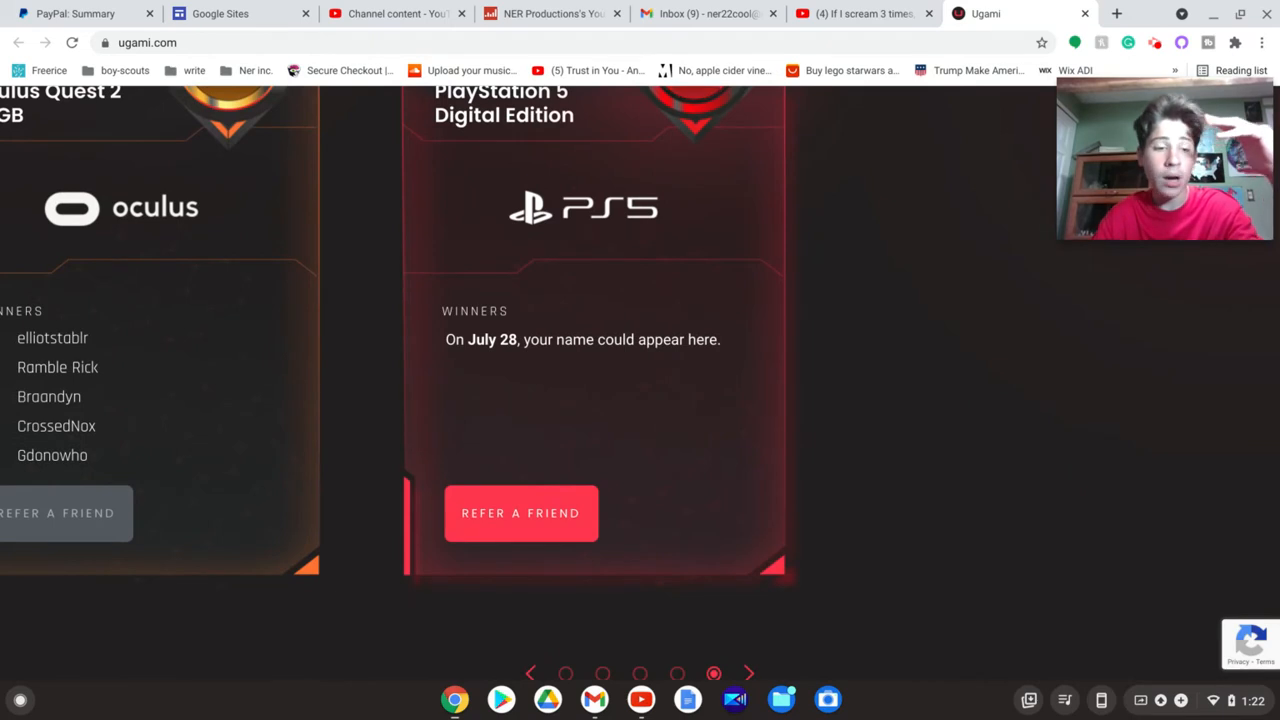
{"action": "scroll", "scroll_direction": "up", "scroll_amount": 3}
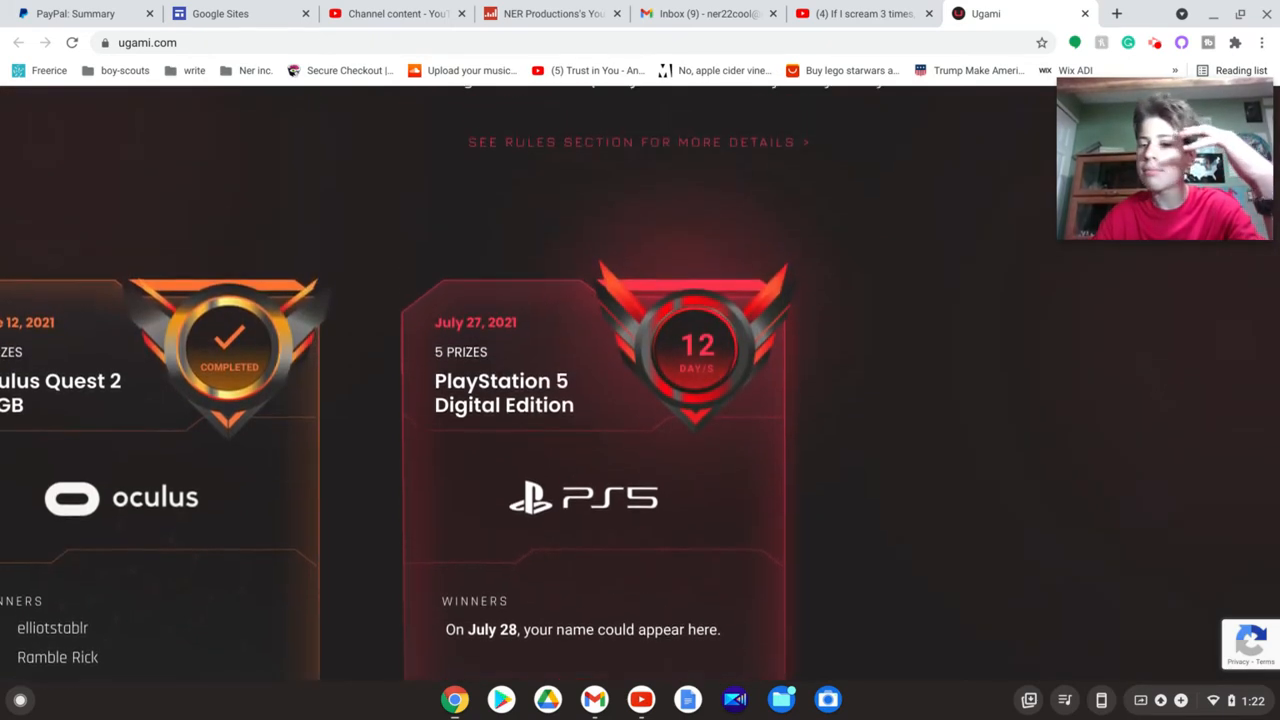
{"action": "scroll", "scroll_direction": "up", "scroll_amount": 3}
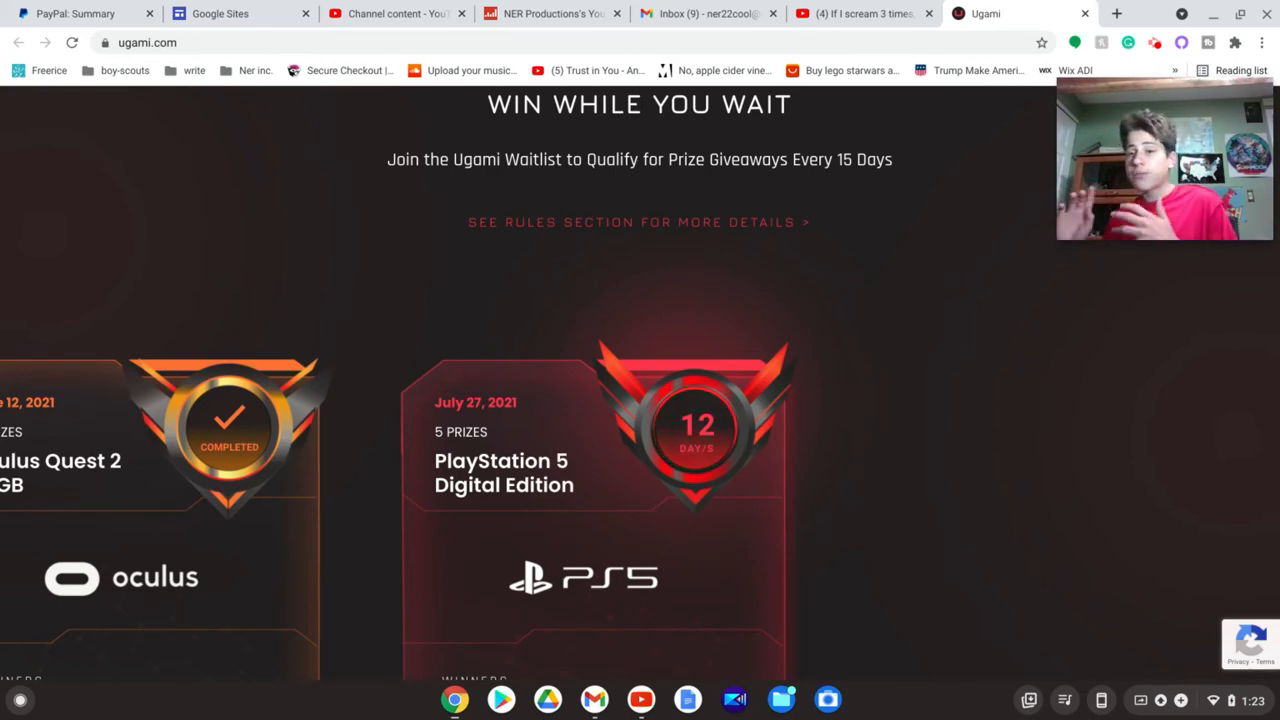
- Scroll down through the waitlist perks, Ugami Card features, gaming rewards and past giveaways
{"action": "scroll", "scroll_direction": "down", "scroll_amount": 3}
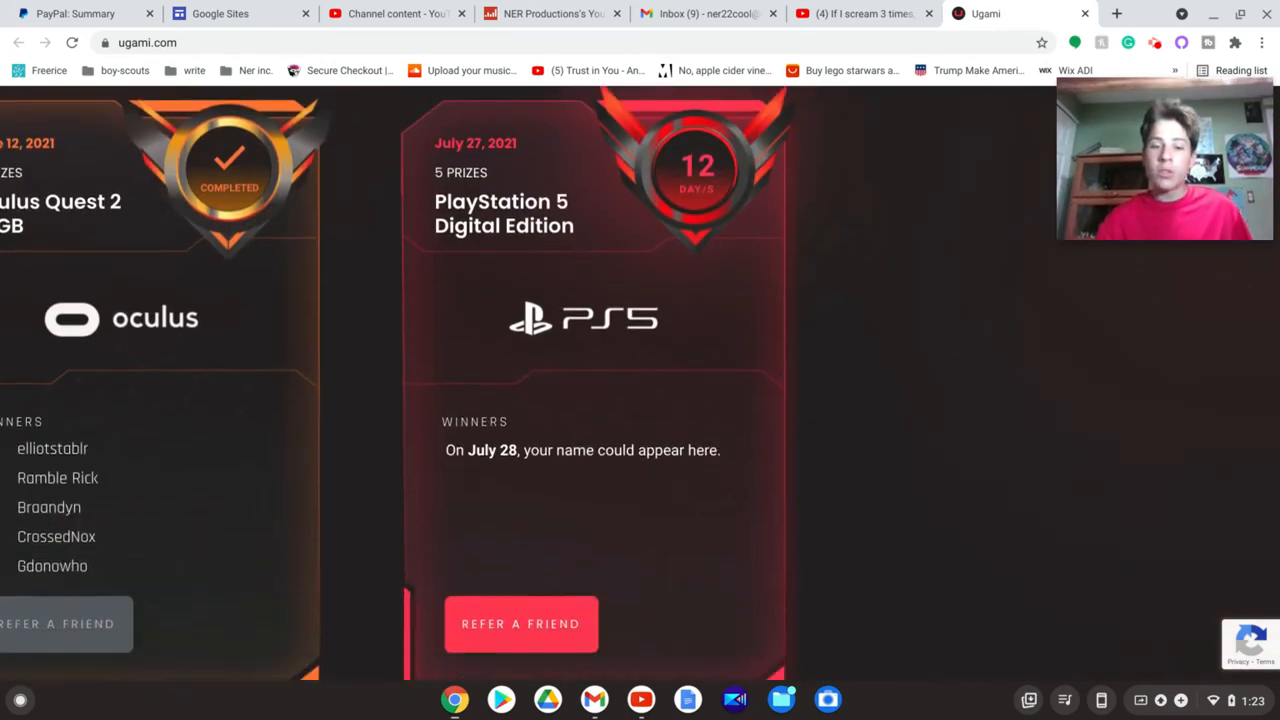
{"action": "scroll", "scroll_direction": "down", "scroll_amount": 3}
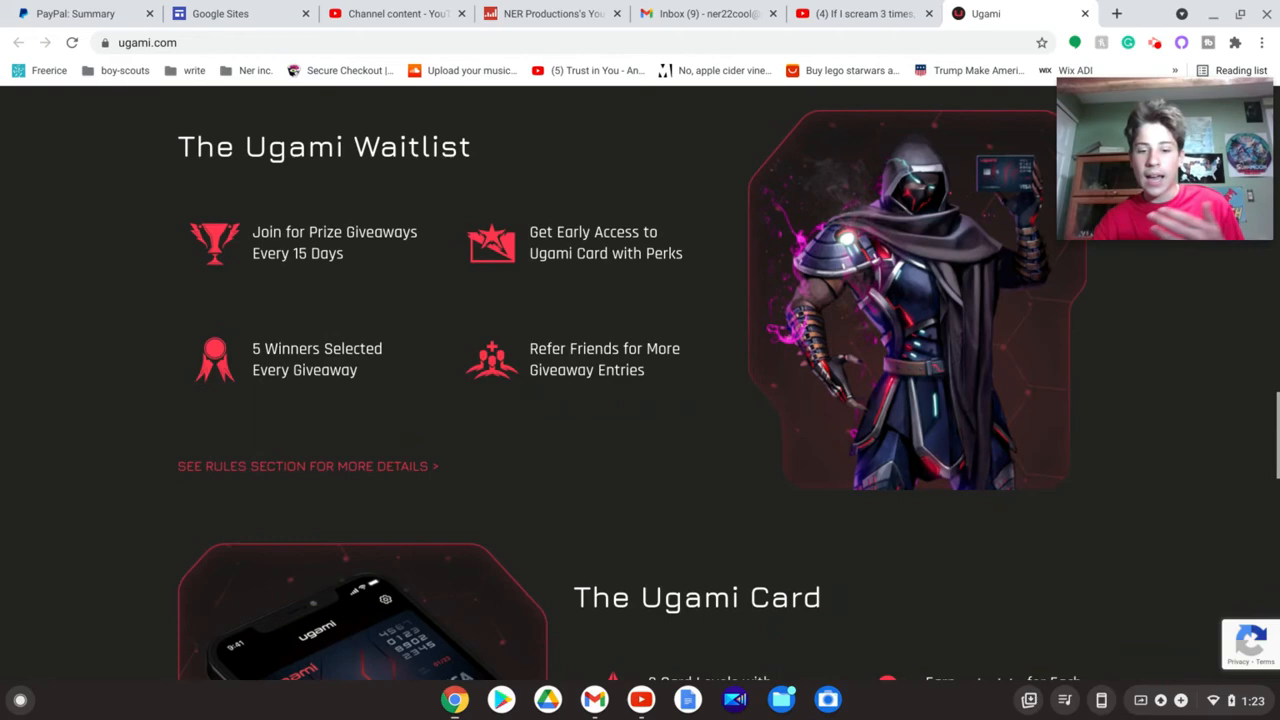
{"action": "scroll", "scroll_direction": "down", "scroll_amount": 3}
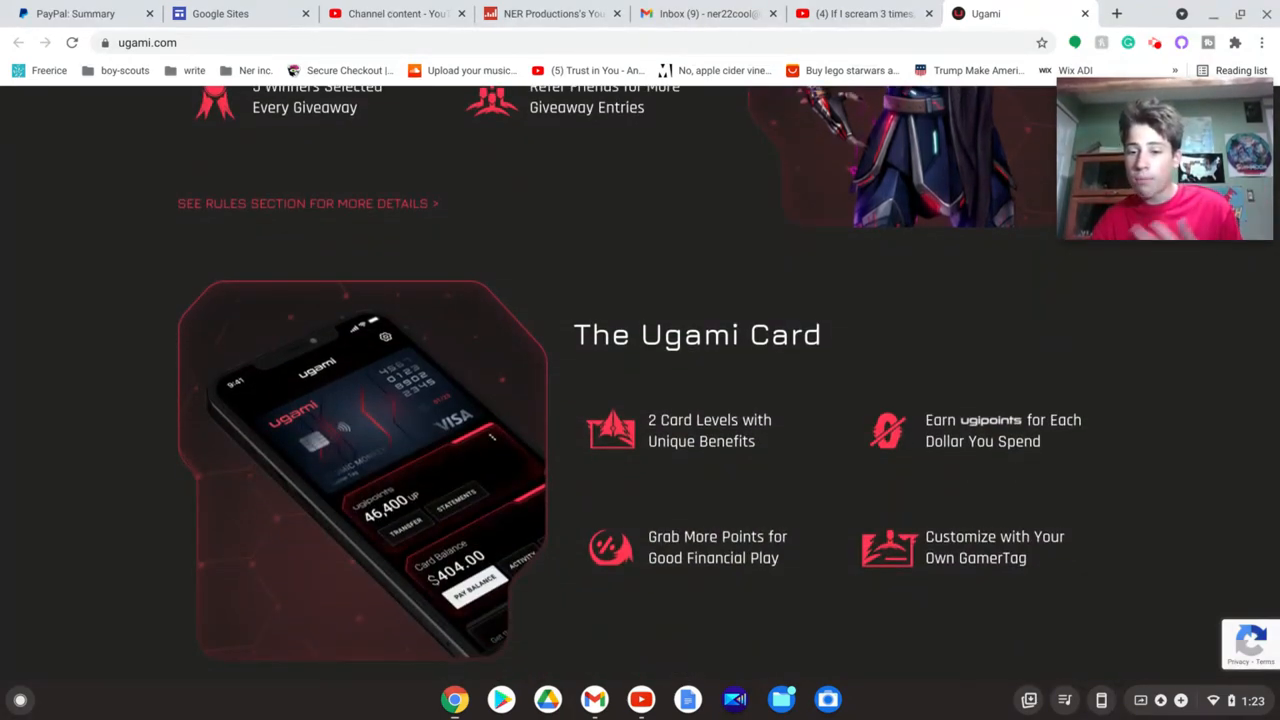
{"action": "scroll", "scroll_direction": "down", "scroll_amount": 3}
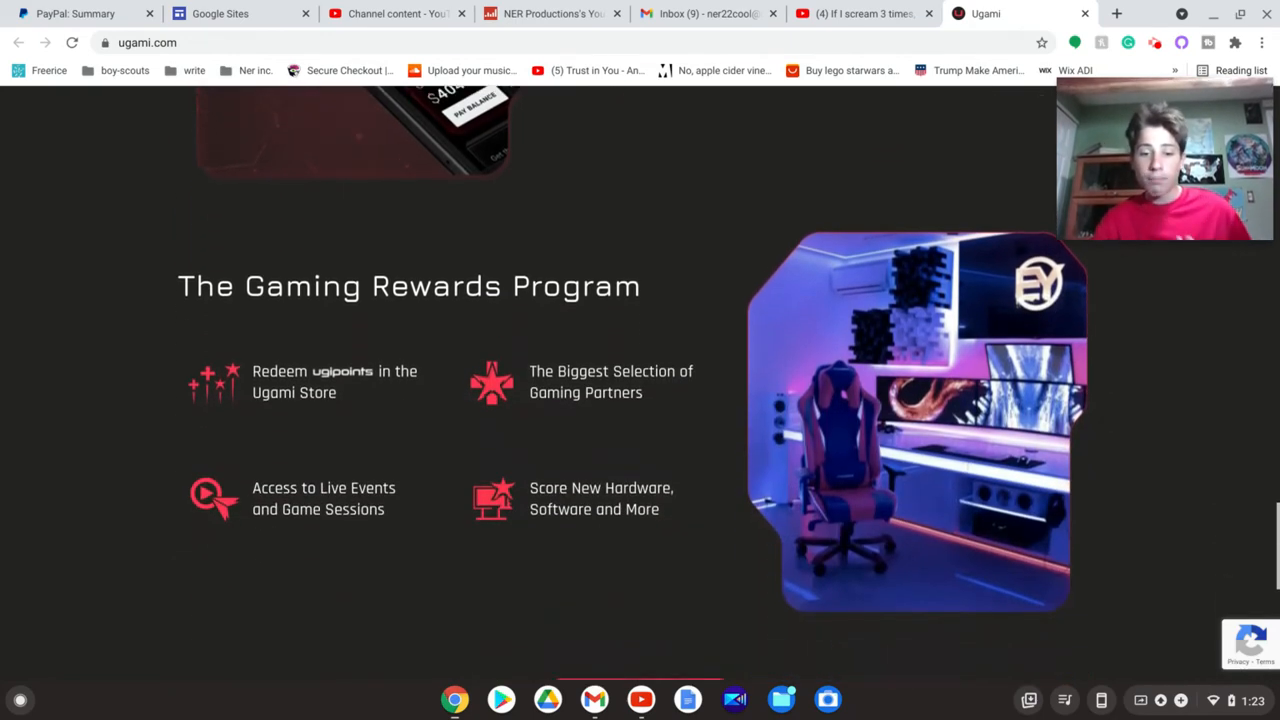
{"action": "scroll", "scroll_direction": "down", "scroll_amount": 3}
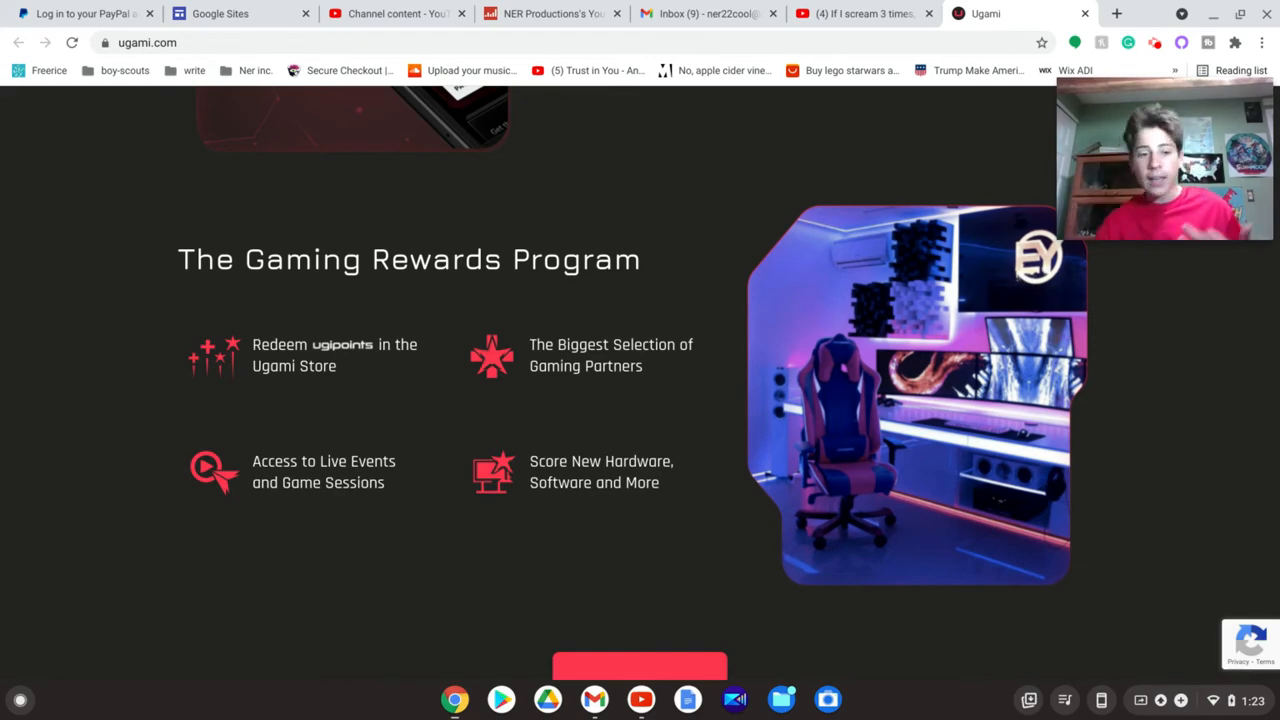
{"action": "scroll", "scroll_direction": "down", "scroll_amount": 3}
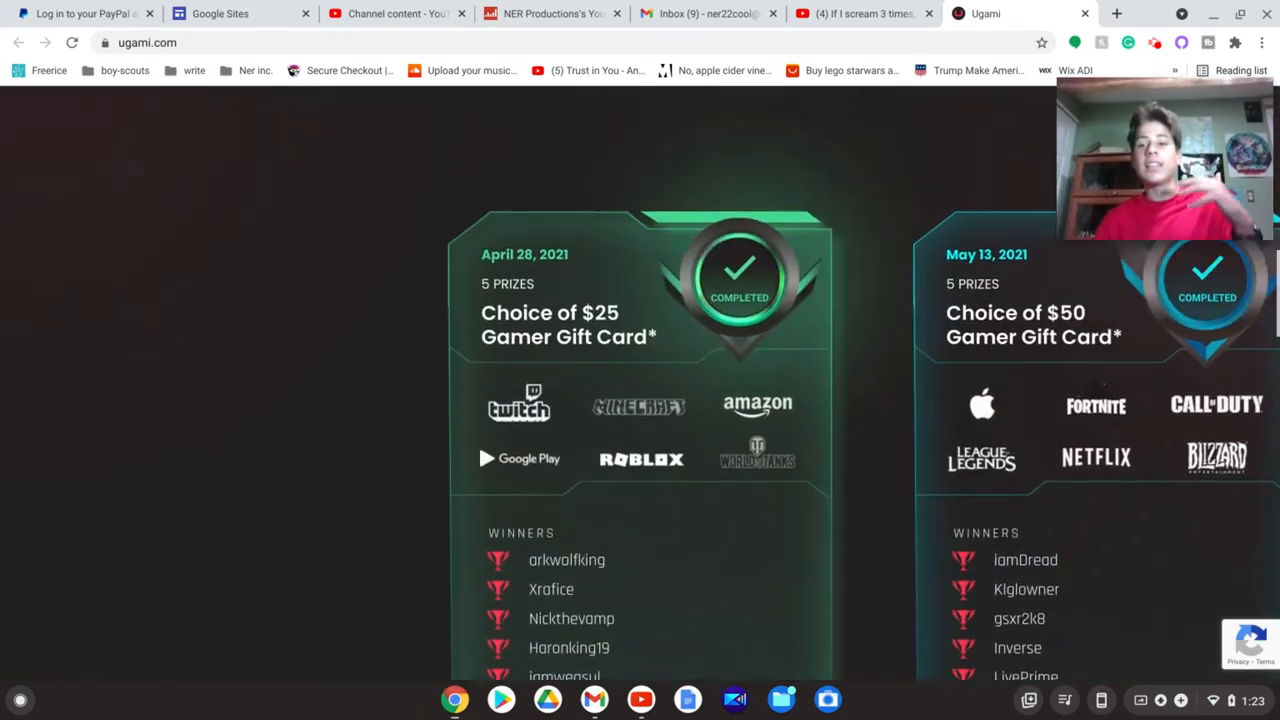
- Scroll back up to the homepage hero banner
{"action": "scroll", "scroll_direction": "up", "scroll_amount": 3}
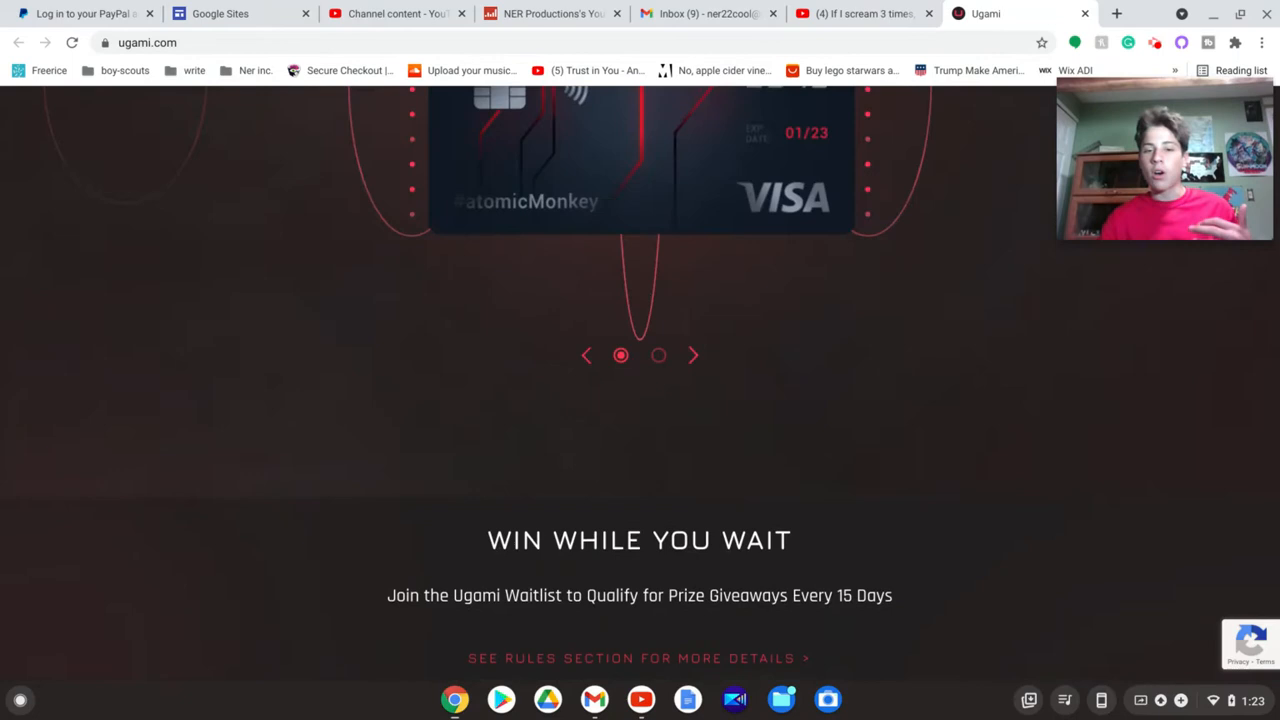
{"action": "scroll", "scroll_direction": "up", "scroll_amount": 3}
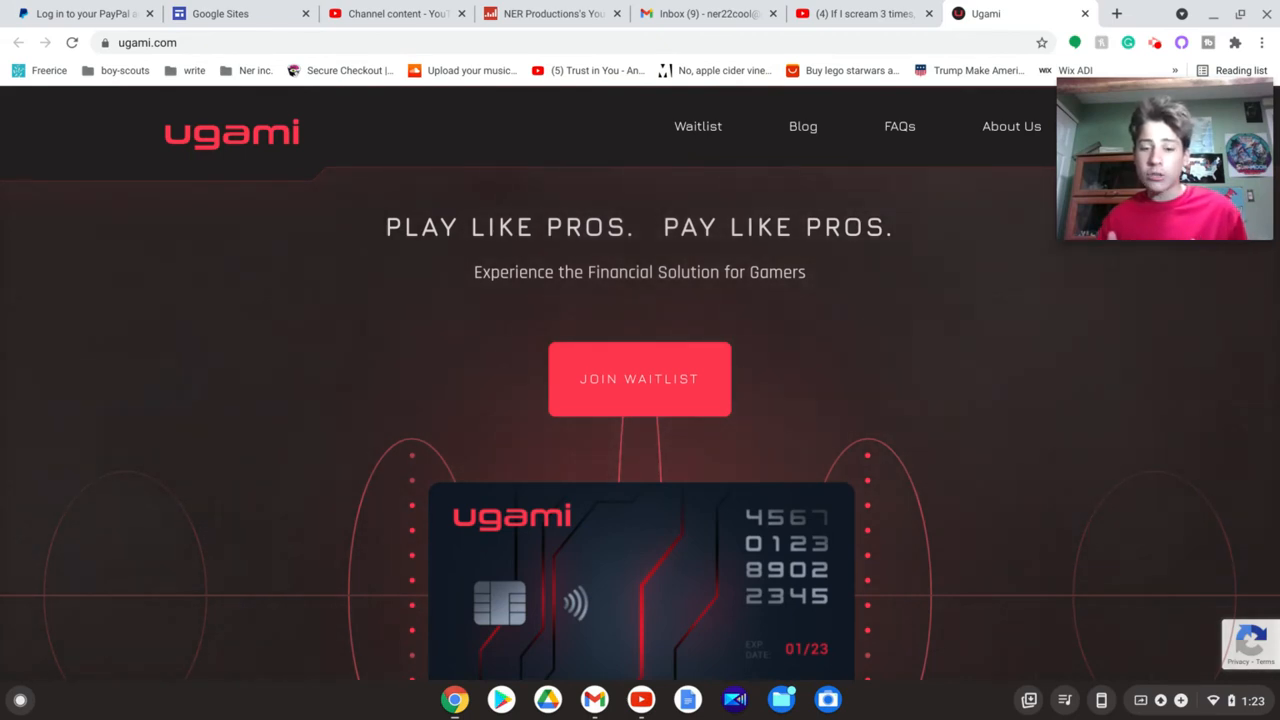
{"action": "scroll", "scroll_direction": "down", "scroll_amount": 3}
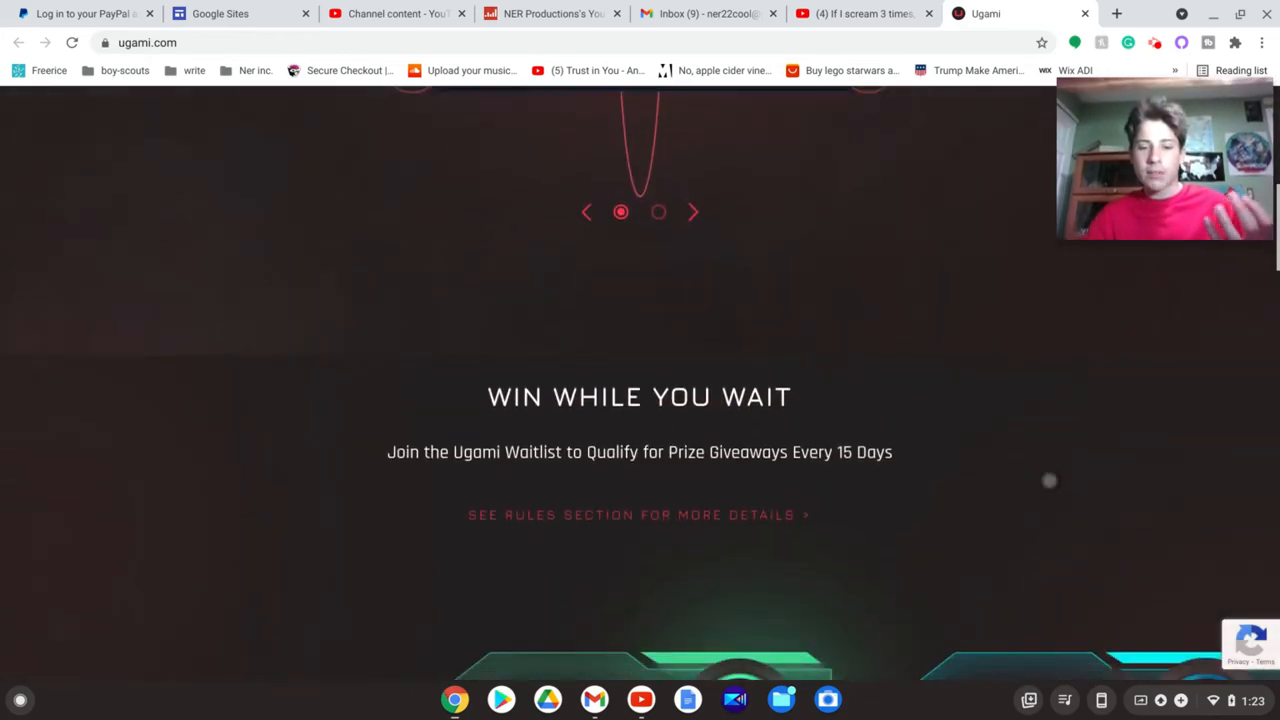
{"action": "scroll", "scroll_direction": "down", "scroll_amount": 3}
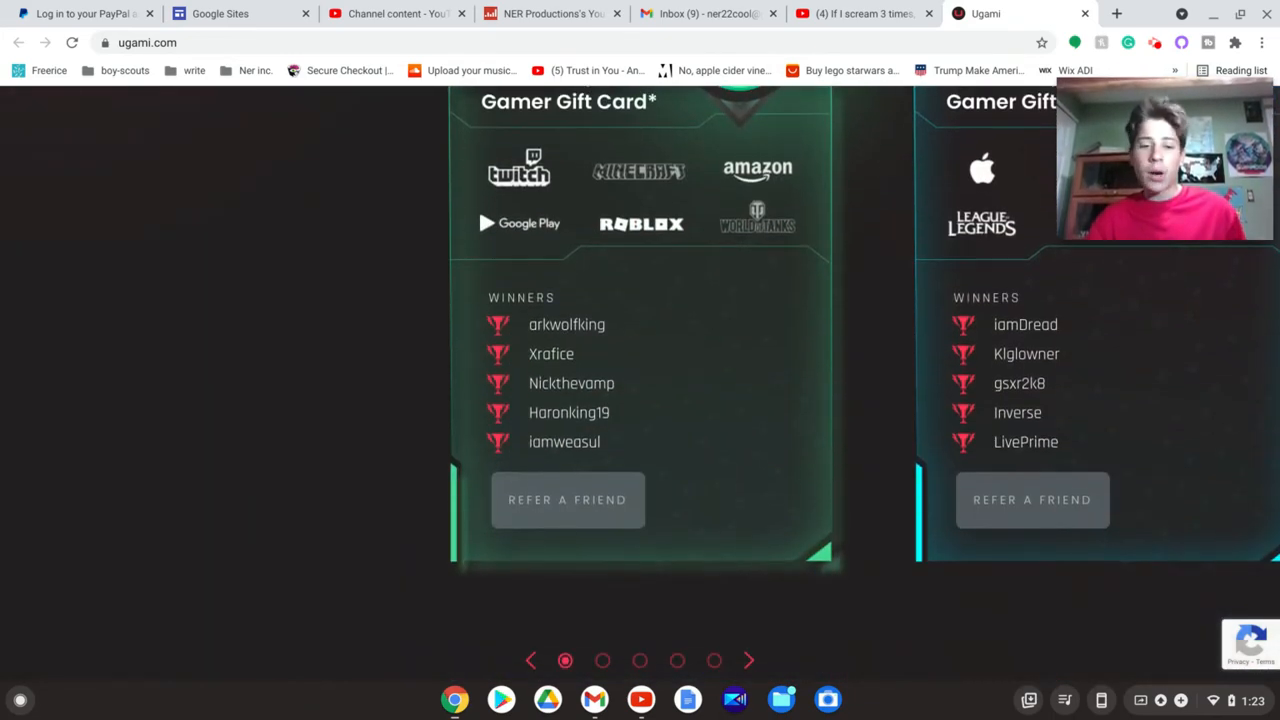
{"action": "scroll", "scroll_direction": "up", "scroll_amount": 3}
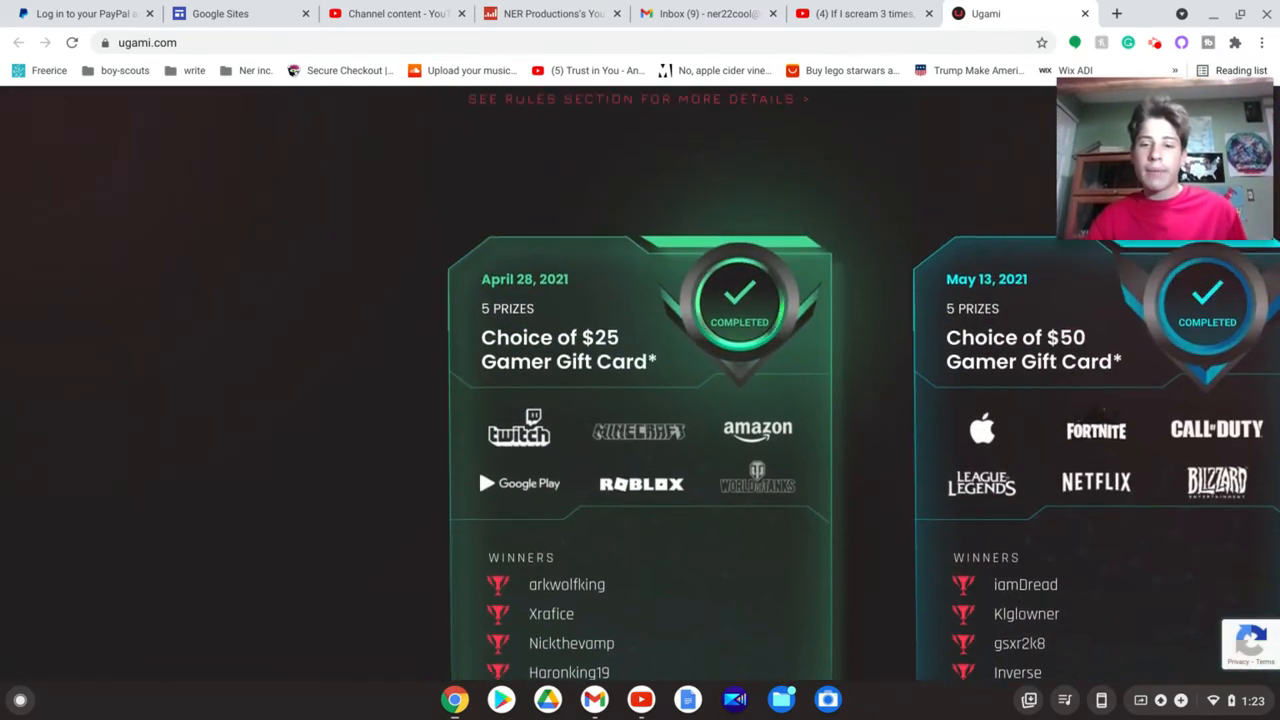
{"action": "scroll", "scroll_direction": "up", "scroll_amount": 3}
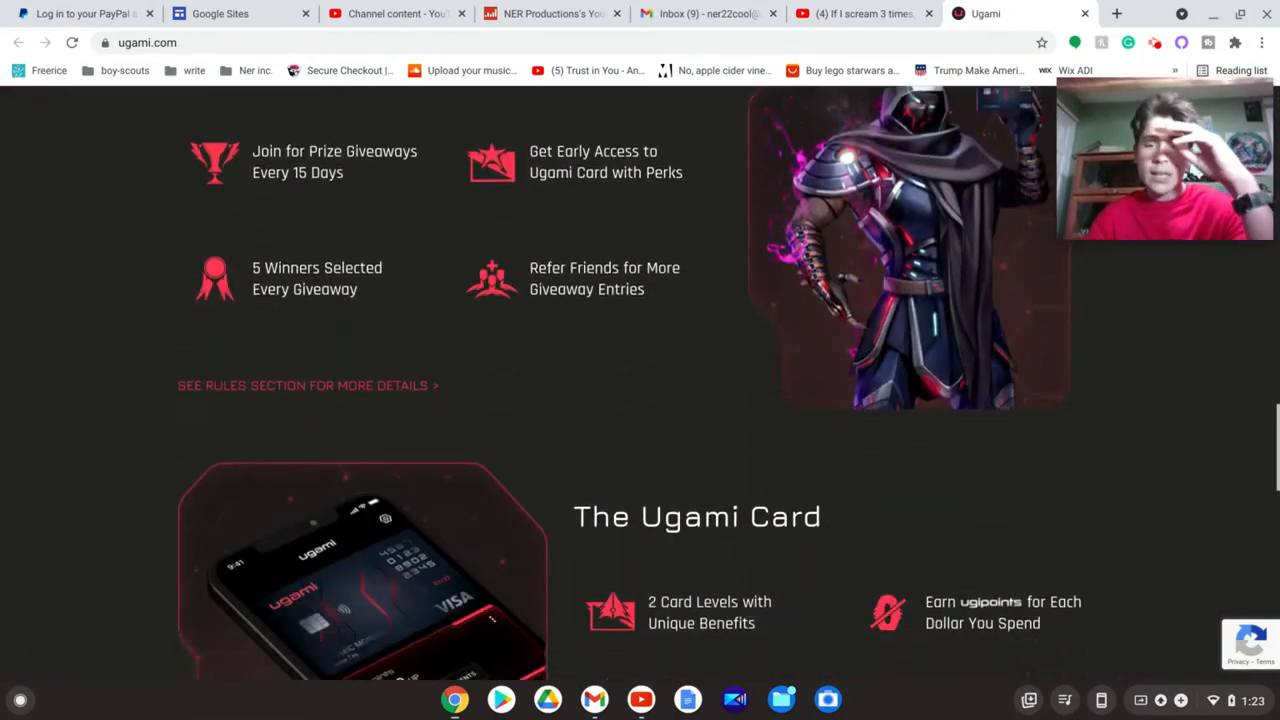
{"action": "scroll", "scroll_direction": "down", "scroll_amount": 3}
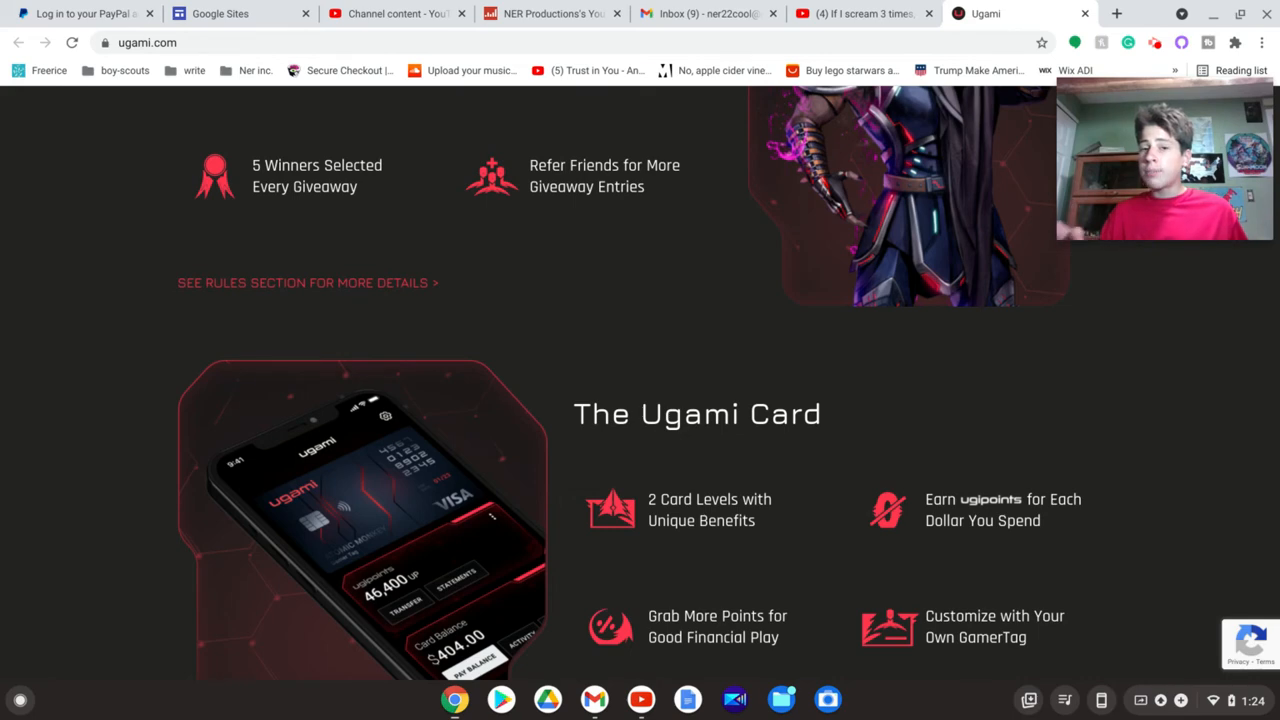
{"action": "scroll", "scroll_direction": "up", "scroll_amount": 3}
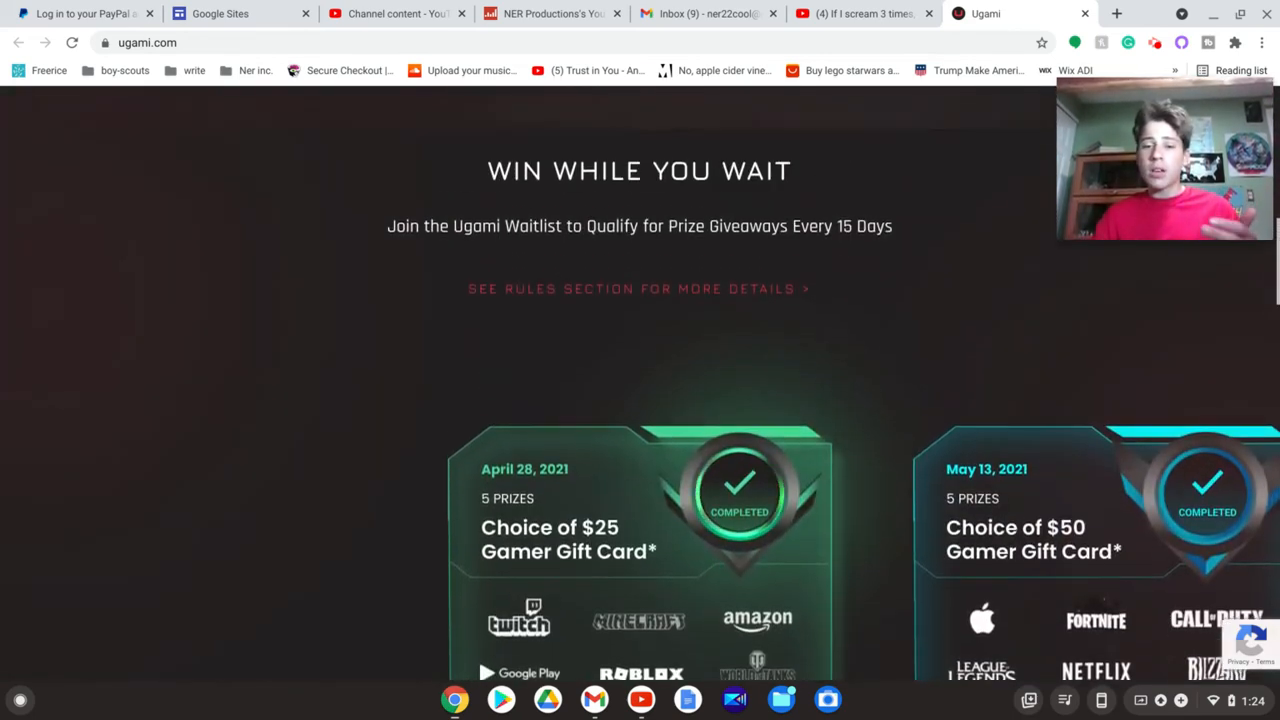
{"action": "scroll", "scroll_direction": "up", "scroll_amount": 3}
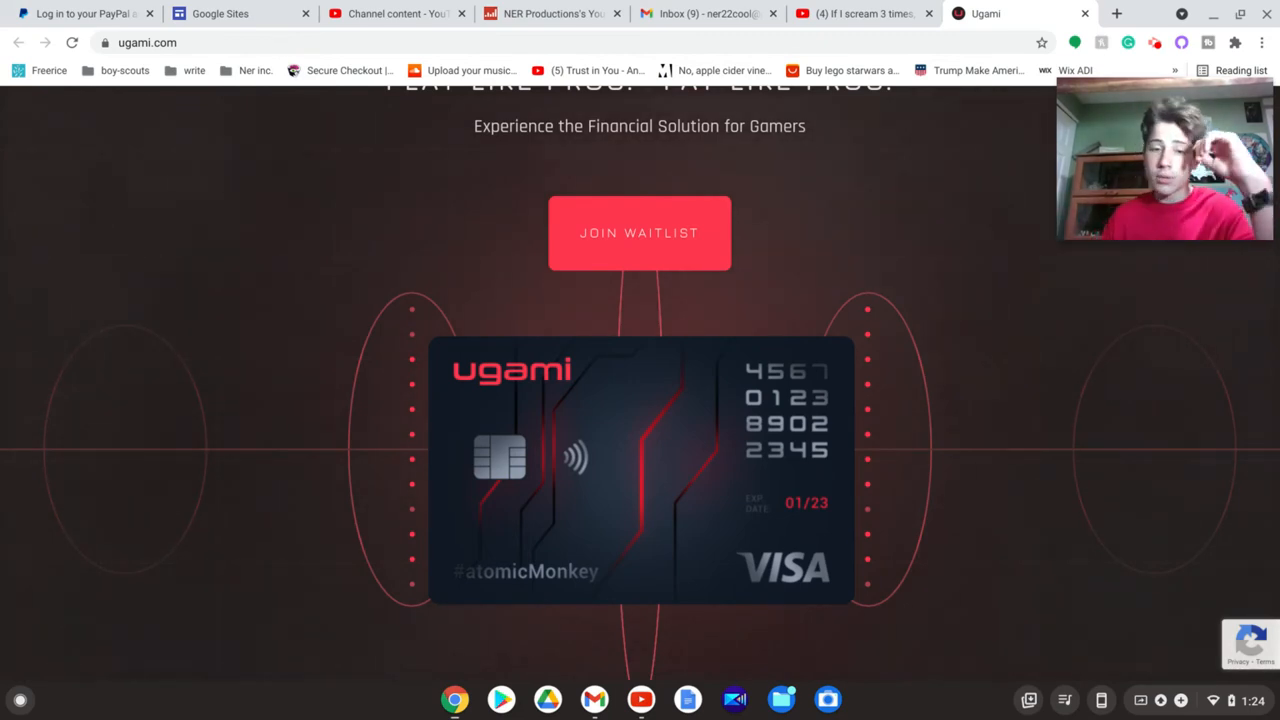
- View the white card in the carousel, then switch to the YouTube tab with the Ugami ad
{"action": "scroll", "scroll_direction": "down", "scroll_amount": 3}
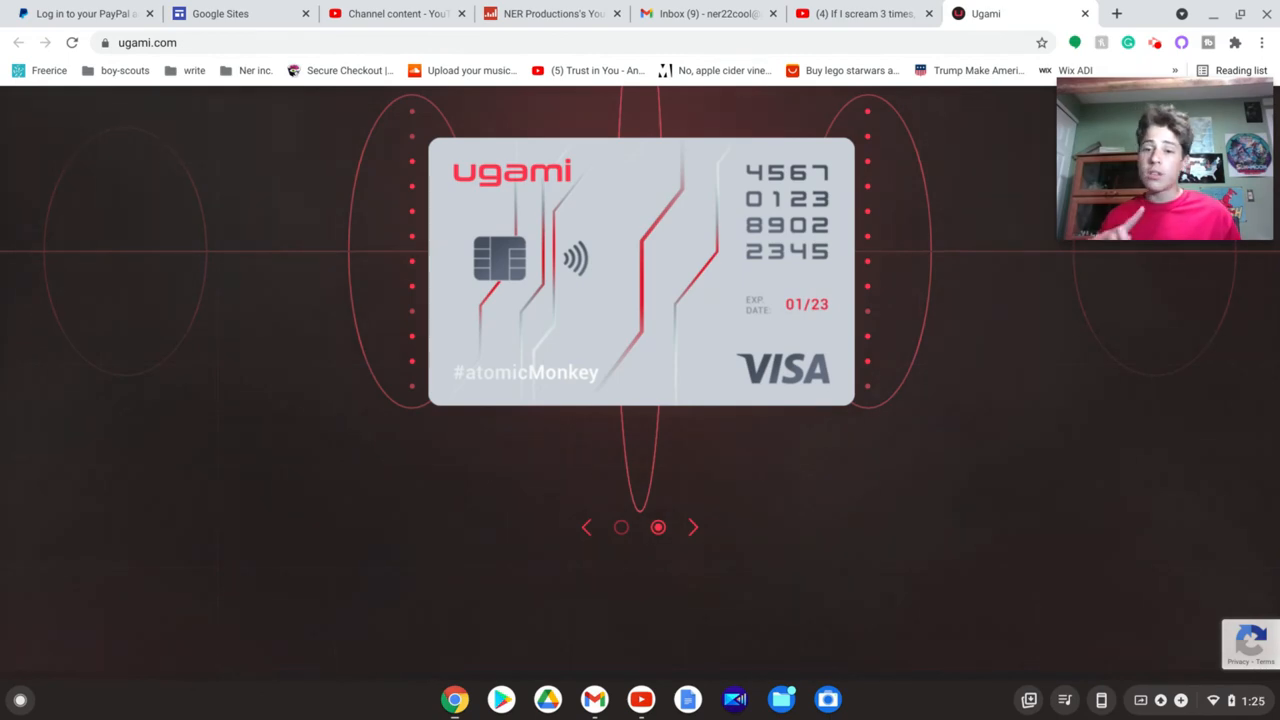
{"action": "scroll", "scroll_direction": "up", "scroll_amount": 3}
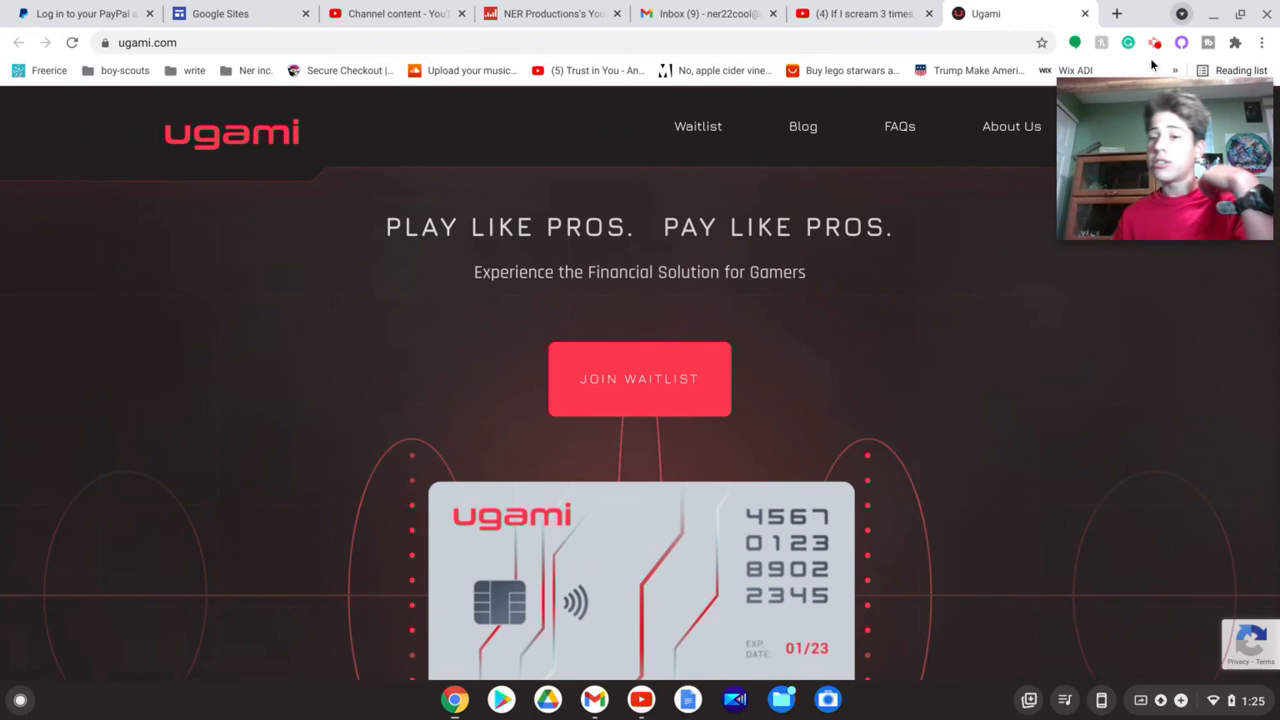
{"action": "mouse_move", "coordinate": [1156, 44]}
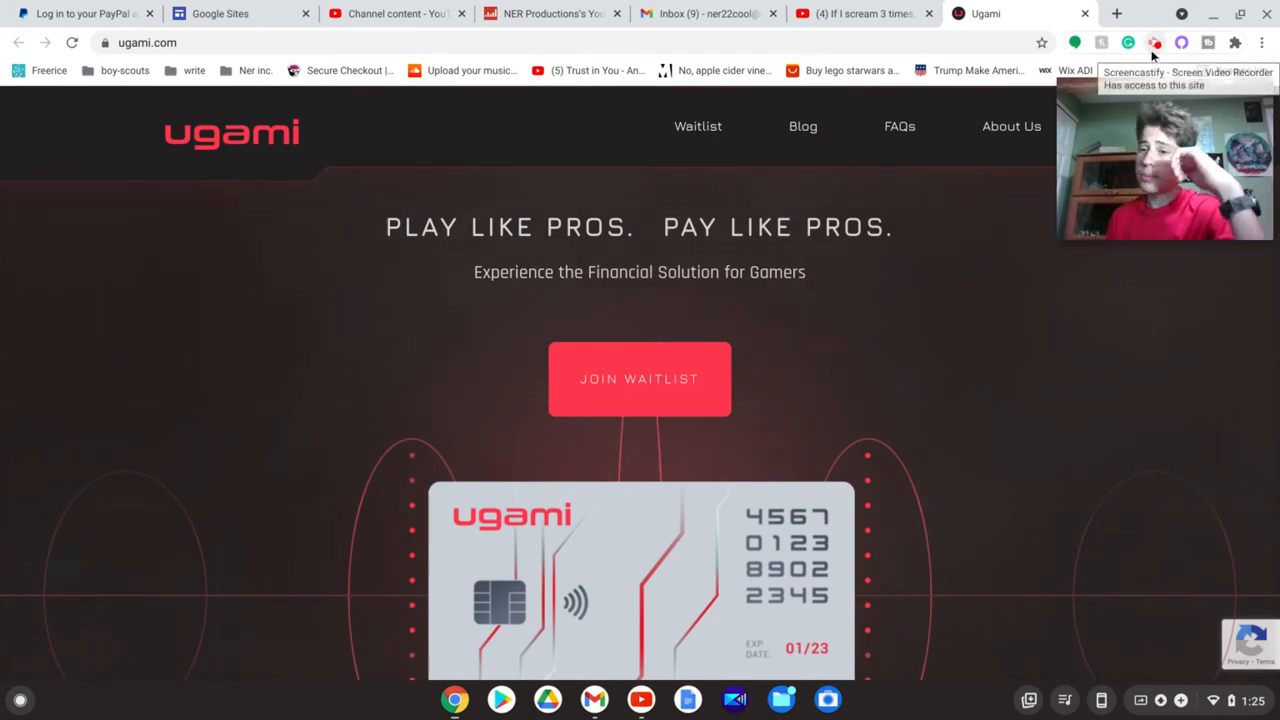
{"action": "left_click", "coordinate": [860, 12]}
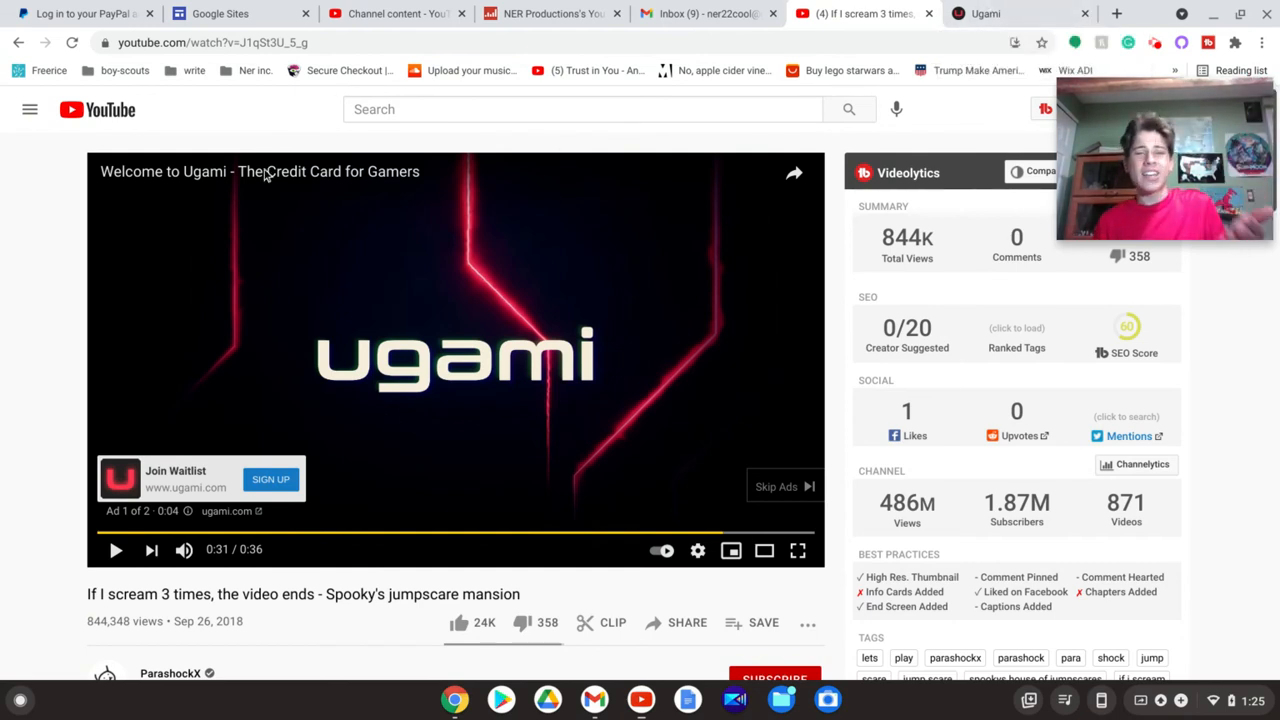
{"action": "mouse_move", "coordinate": [528, 166]}
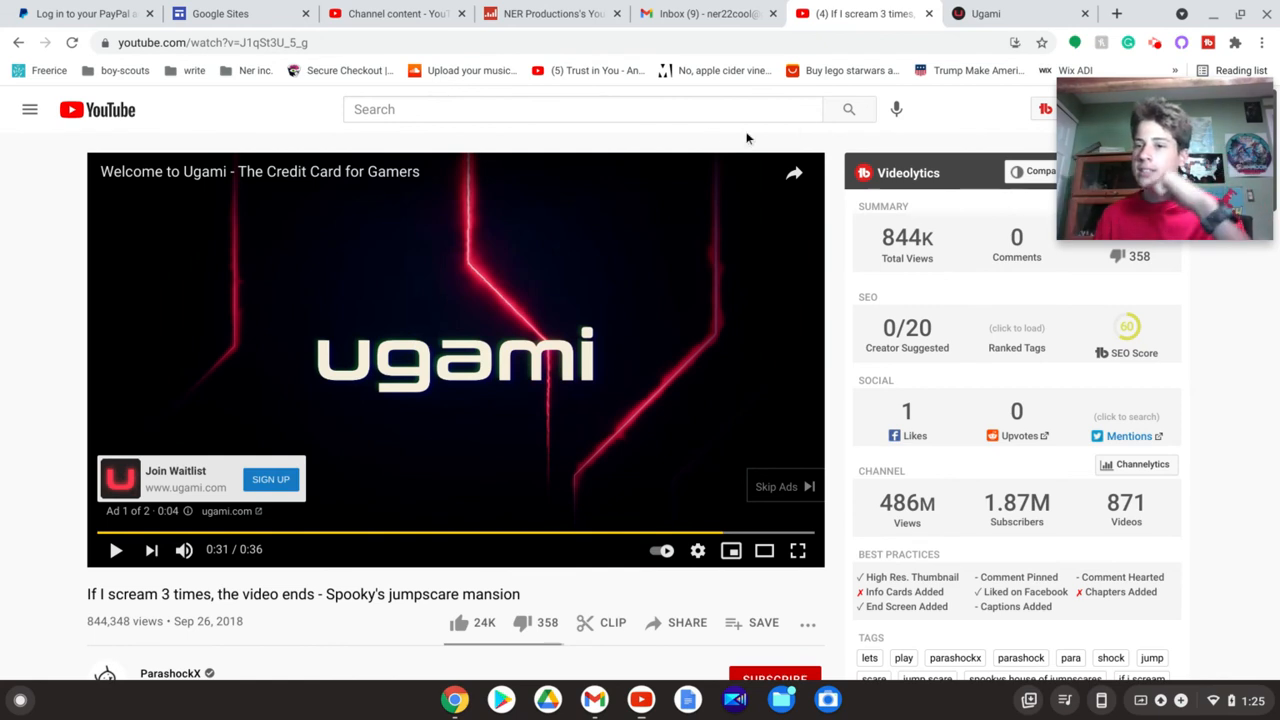
{"action": "mouse_move", "coordinate": [848, 110]}
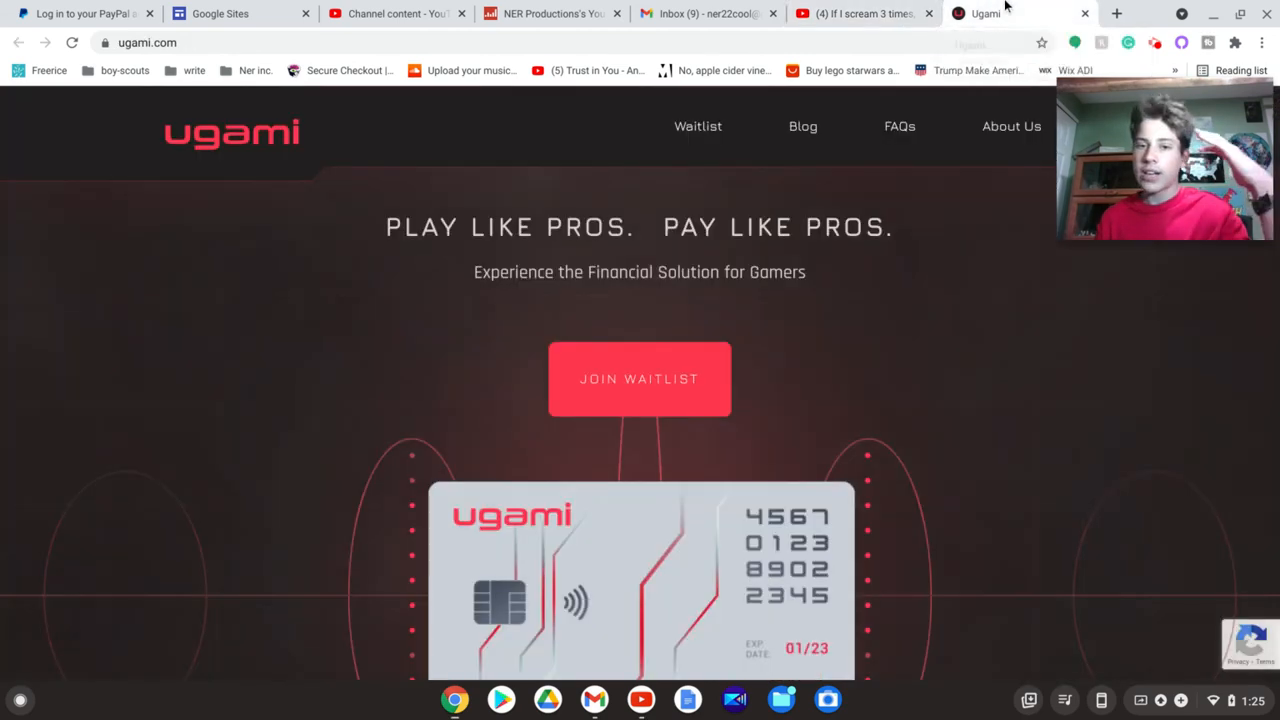
{"action": "mouse_move", "coordinate": [864, 12]}
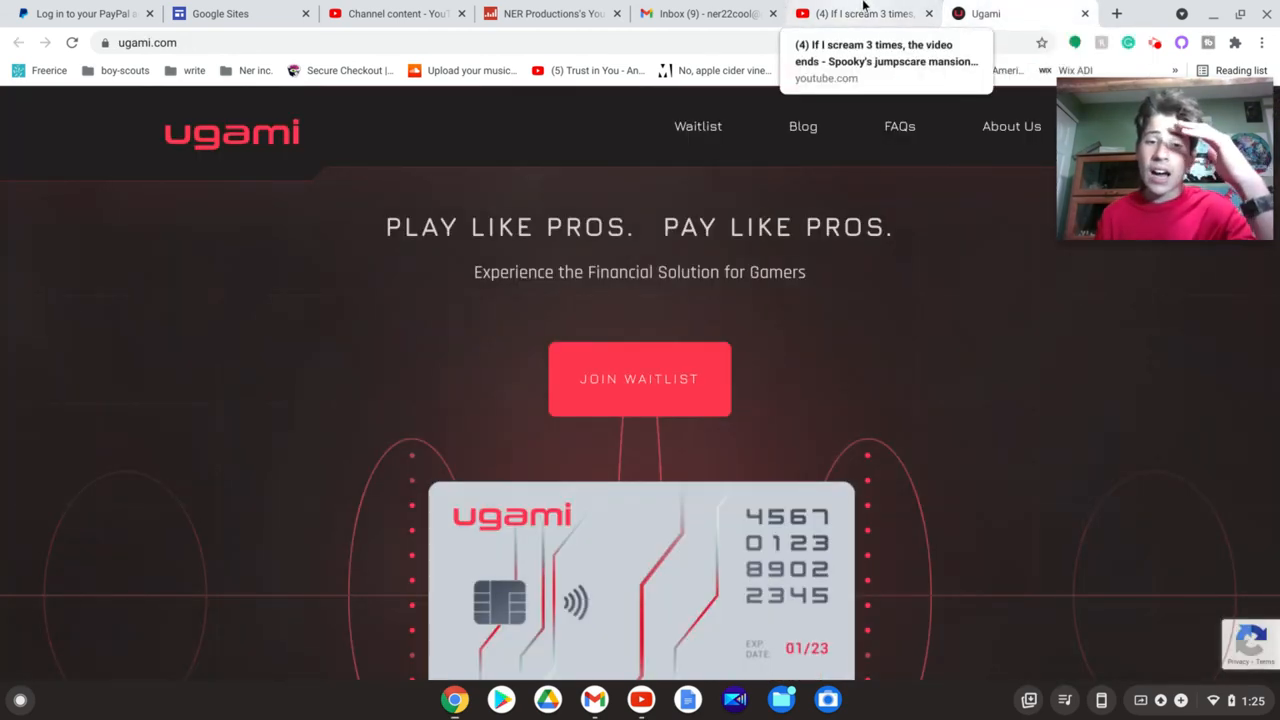
{"action": "left_click", "coordinate": [864, 12]}
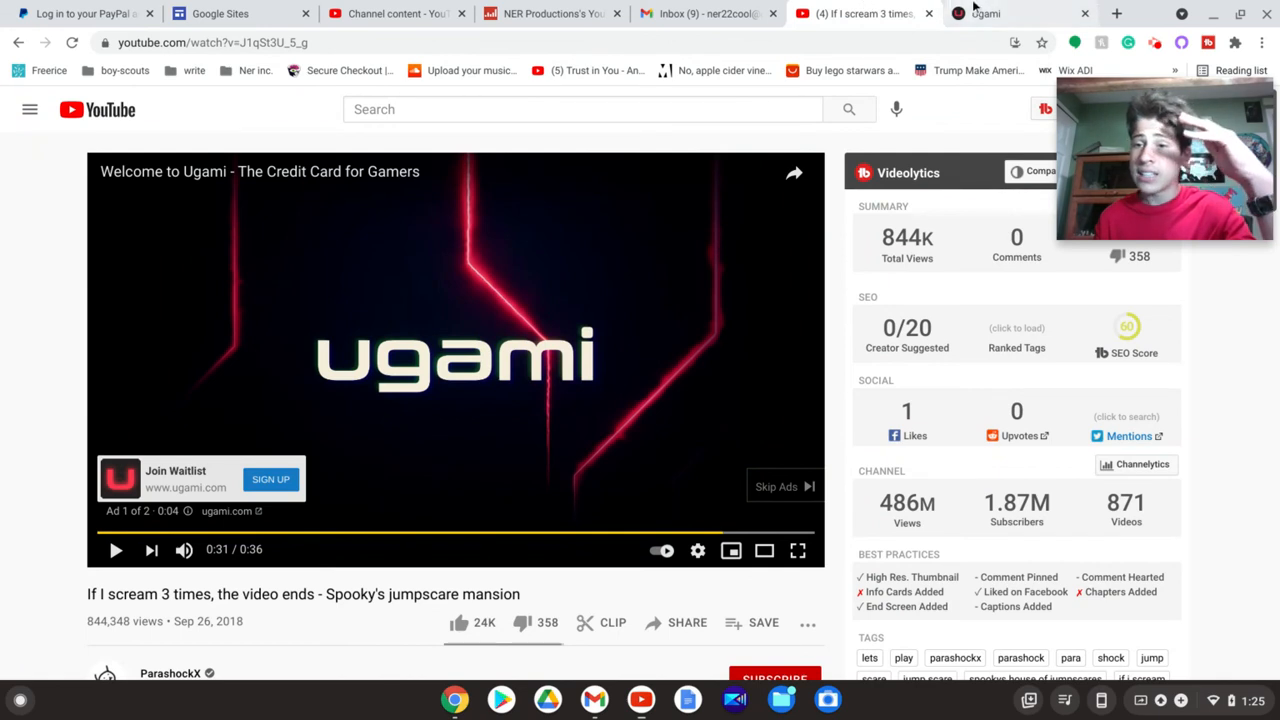